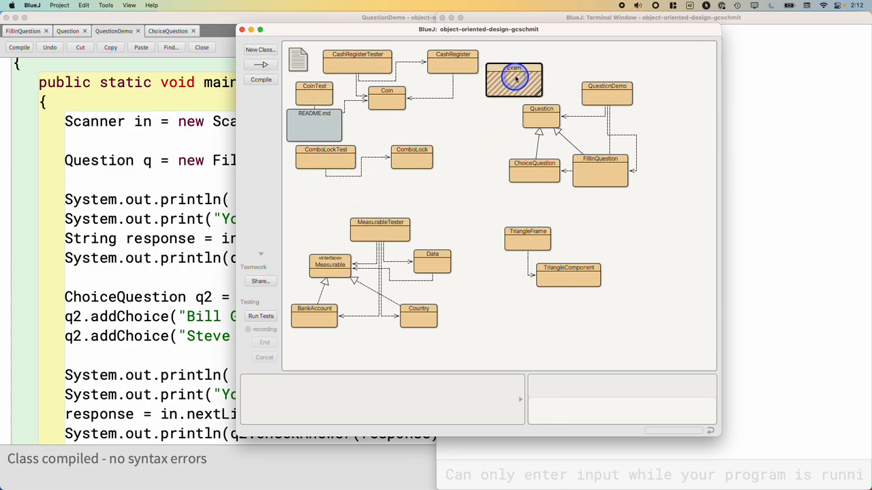
Step: Reposition the Exam class box in the diagram and open its source editor
{"action": "left_click_drag", "start_coordinate": [513, 77], "coordinate": [537, 65]}
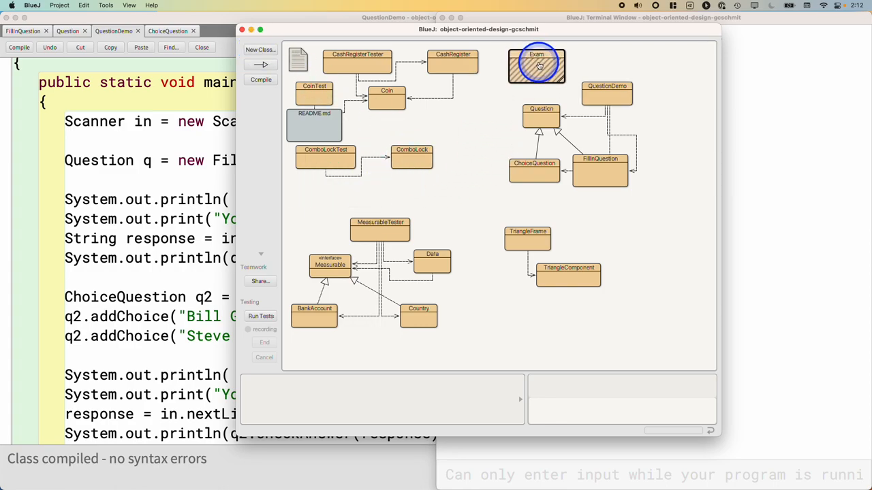
{"action": "double_click", "coordinate": [536, 63]}
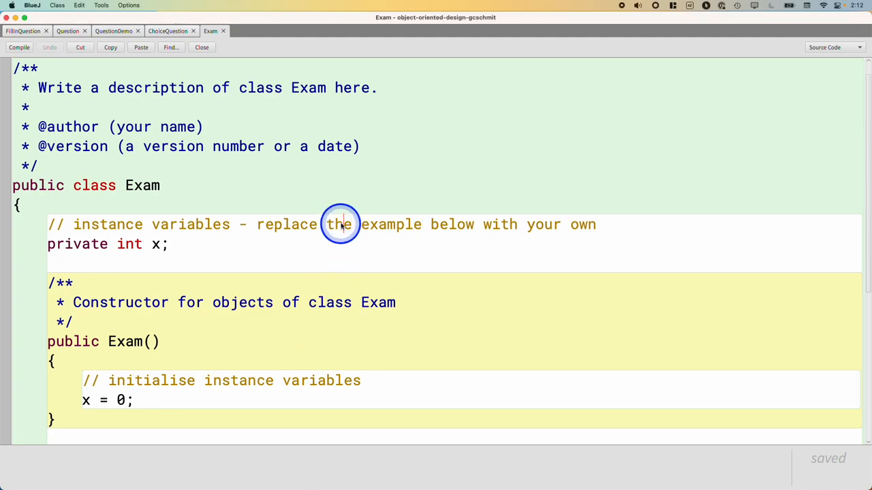
{"action": "mouse_move", "coordinate": [173, 99]}
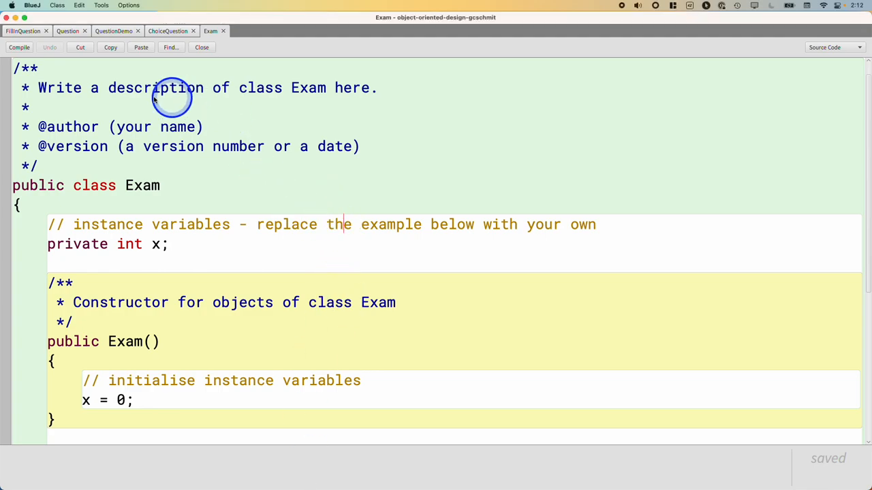
{"action": "mouse_move", "coordinate": [140, 79]}
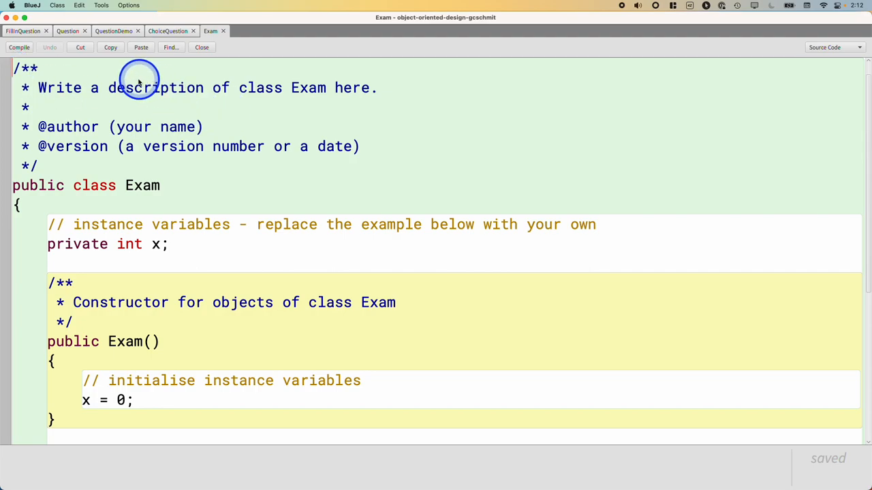
Step: Add 'import java.util.ArrayList;' and 'import java.util.Scanner;' at the top of Exam
{"action": "scroll", "scroll_direction": "down", "scroll_amount": 3}
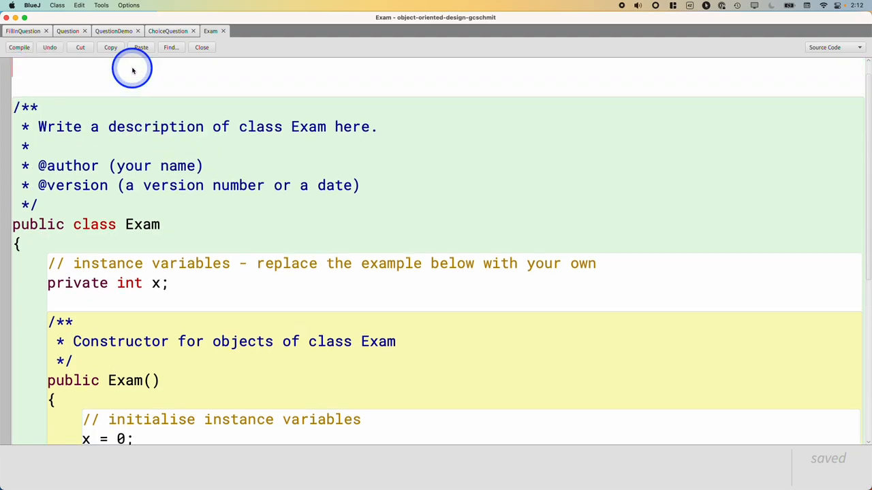
{"action": "type", "text": "import"}
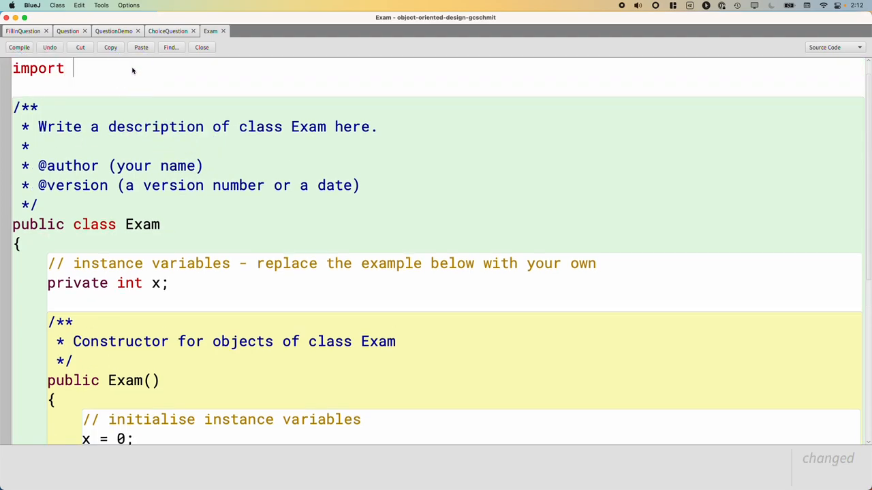
{"action": "type", "text": "java.u"}
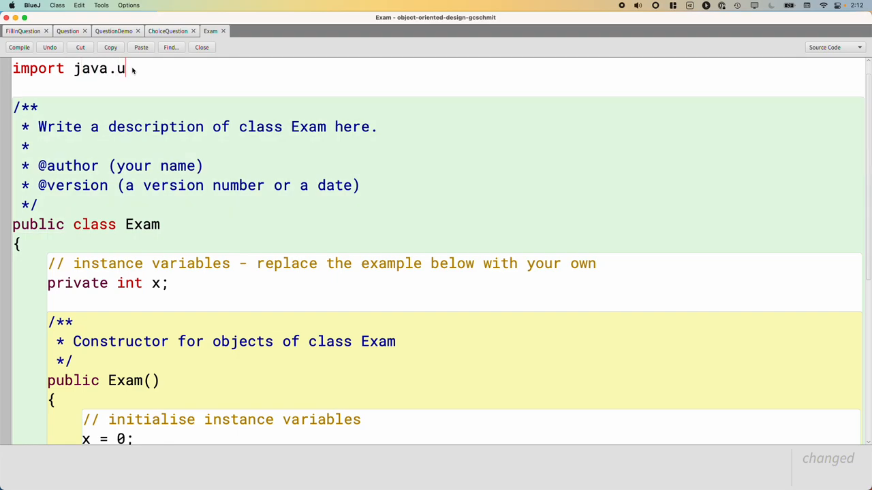
{"action": "type", "text": "til."}
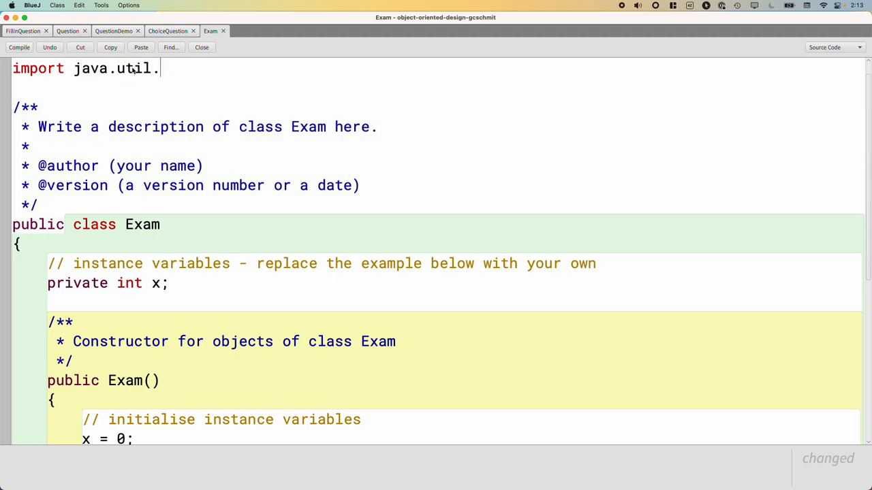
{"action": "type", "text": "ArrayList"}
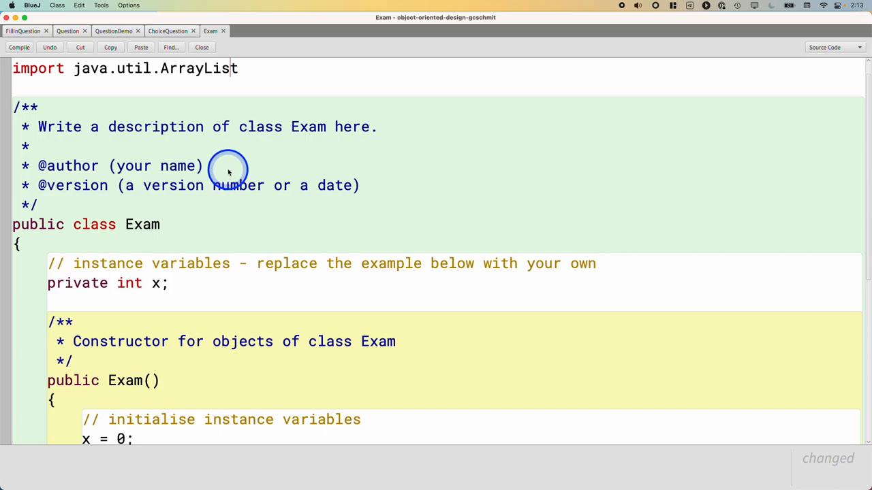
{"action": "type", "text": ";"}
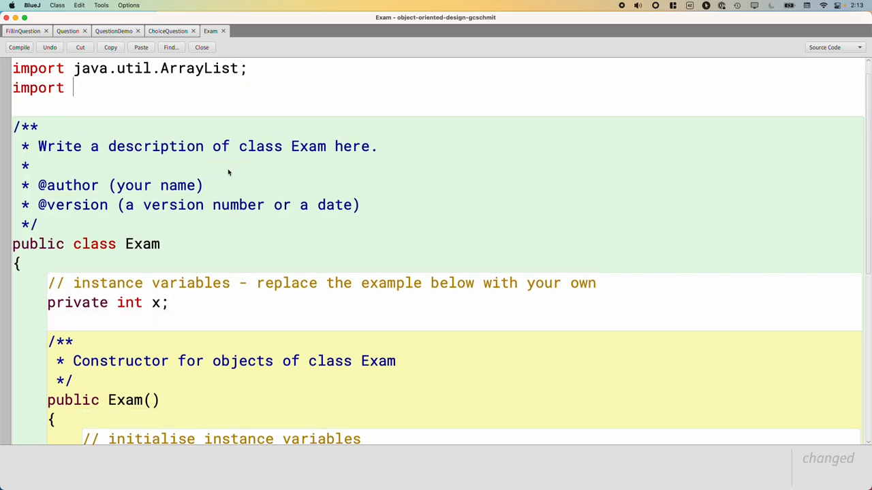
{"action": "type", "text": "java.utilScan"}
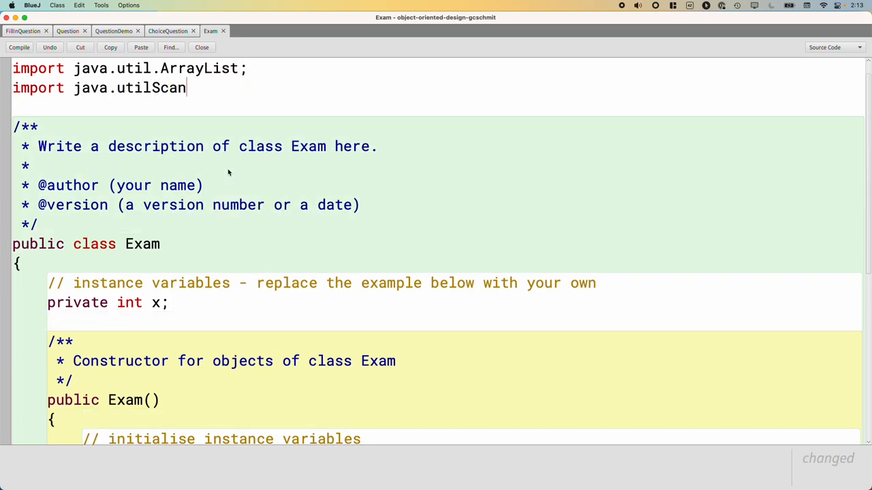
{"action": "type", "text": ".Scanner"}
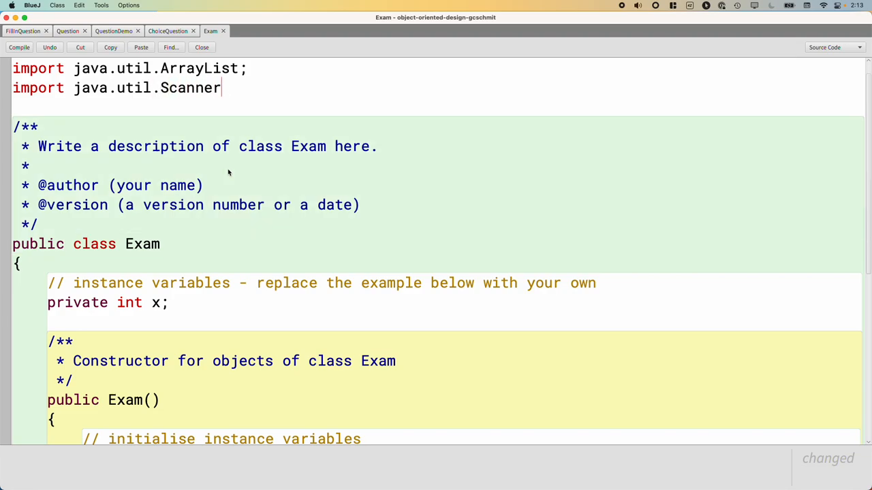
{"action": "type", "text": ";"}
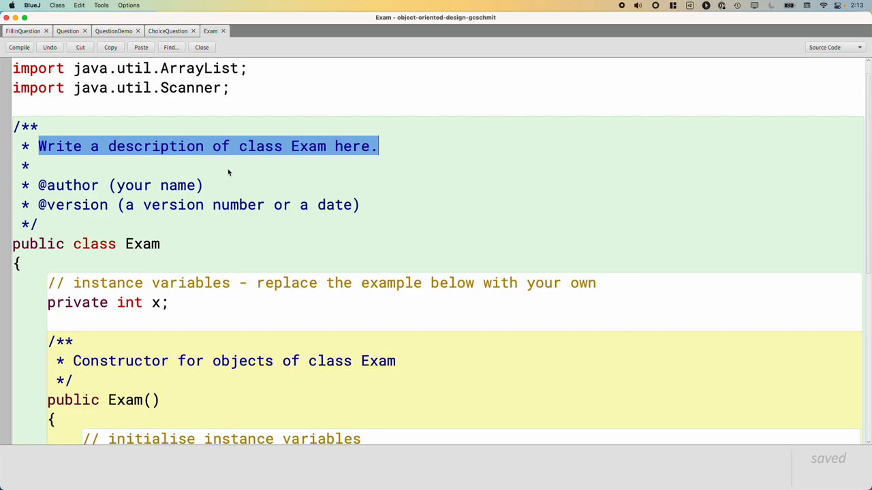
Step: Fill the class Javadoc with 'An exam *has a* list of questions.', author gcschmit, and version
{"action": "type", "text": "A"}
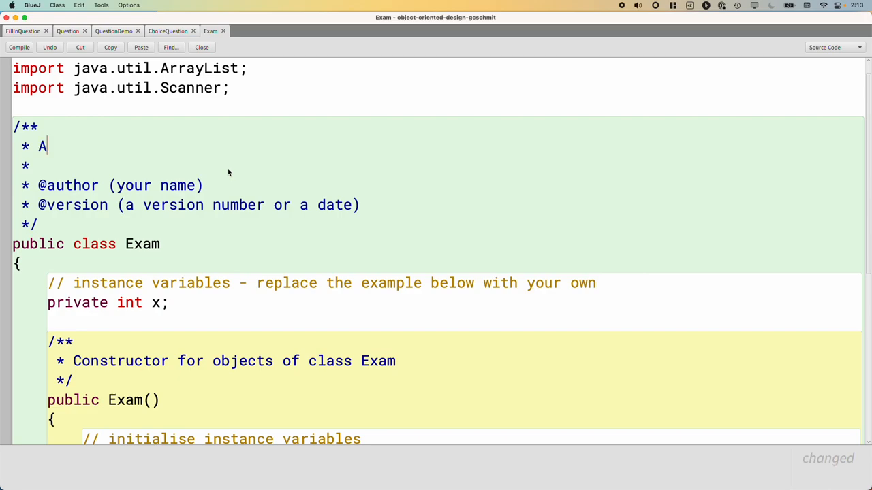
{"action": "type", "text": "n exam *has a"}
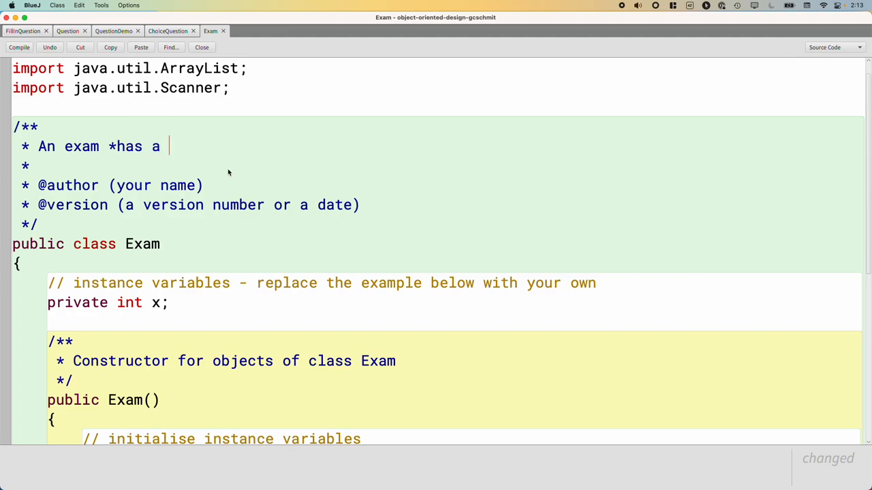
{"action": "type", "text": "* list o"}
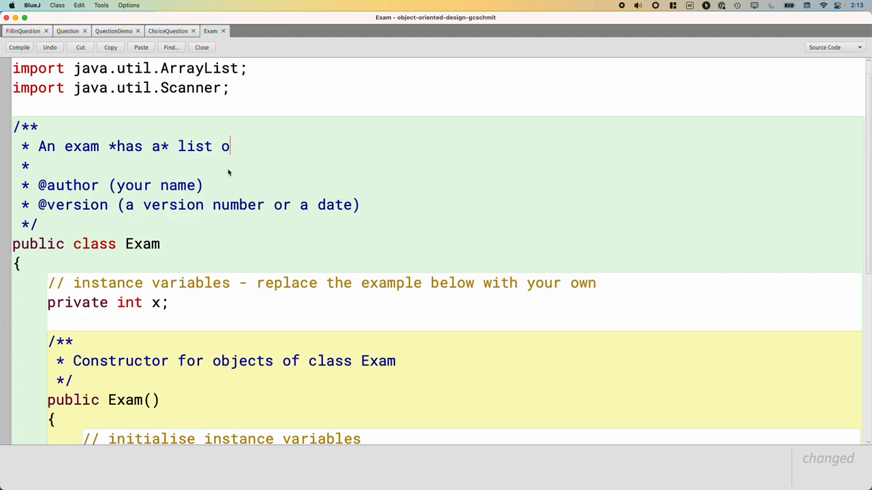
{"action": "type", "text": "f questions."}
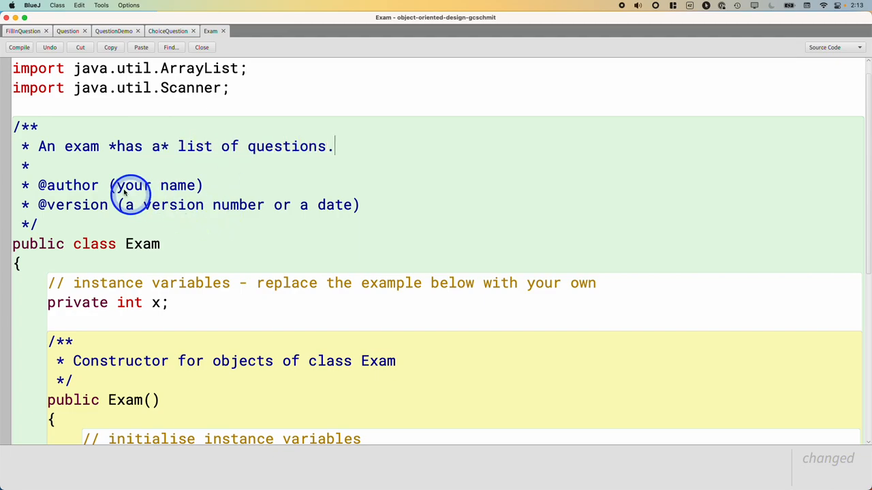
{"action": "type", "text": "gcschmit"}
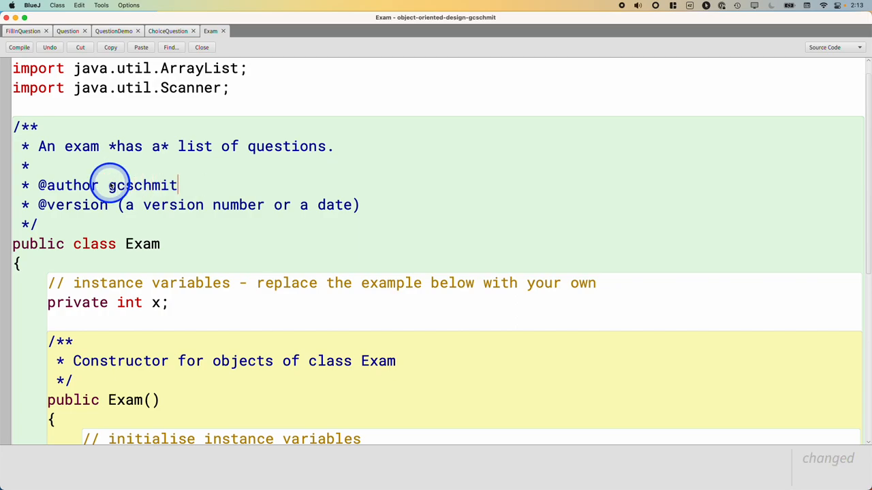
{"action": "type", "text": "021"}
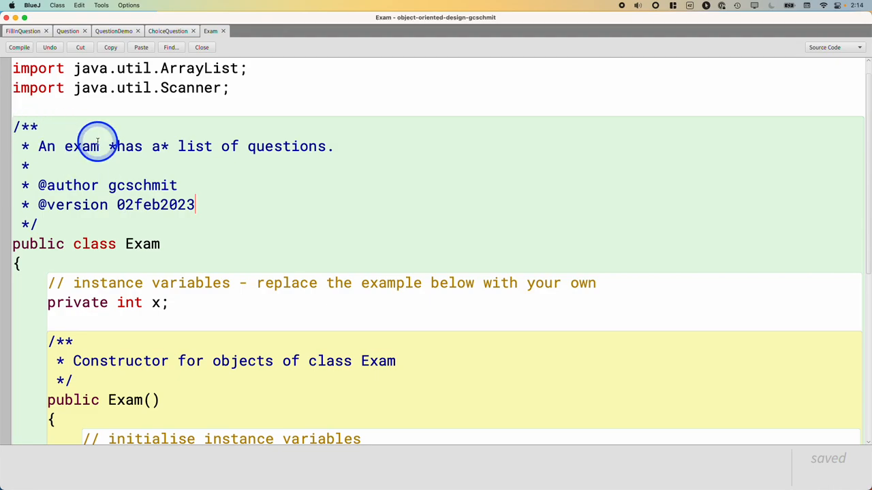
{"action": "mouse_move", "coordinate": [88, 251]}
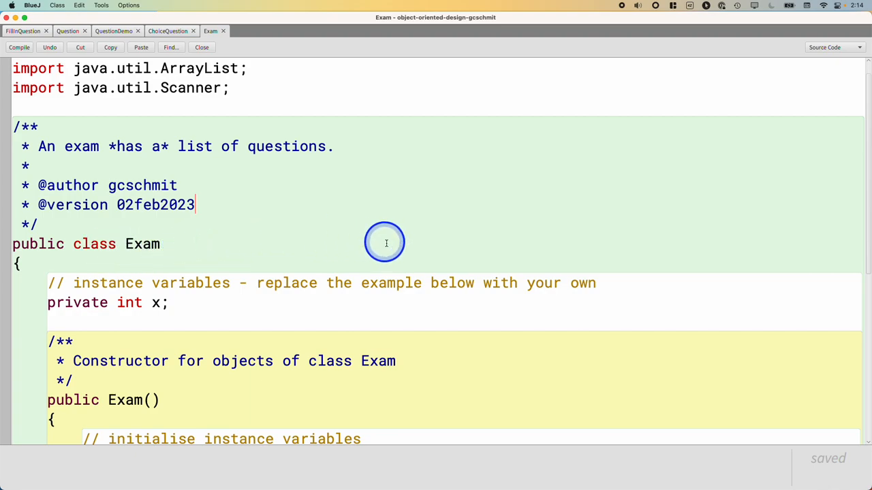
{"action": "mouse_move", "coordinate": [190, 167]}
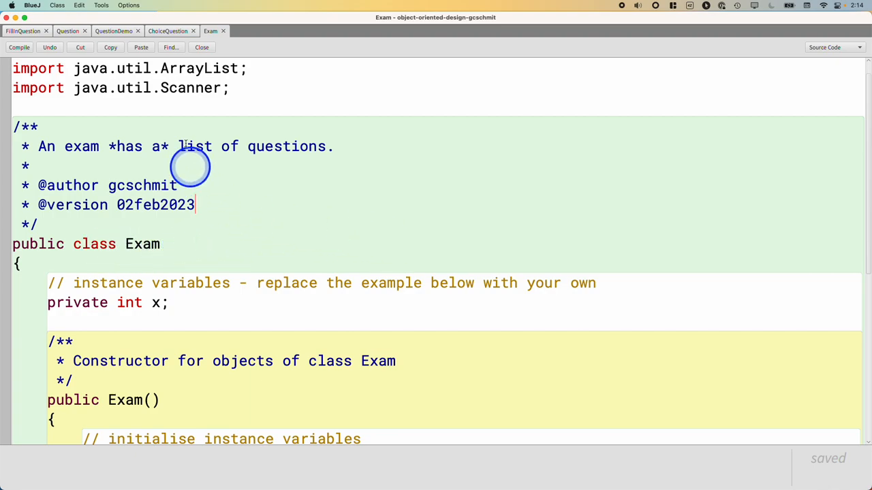
{"action": "mouse_move", "coordinate": [261, 109]}
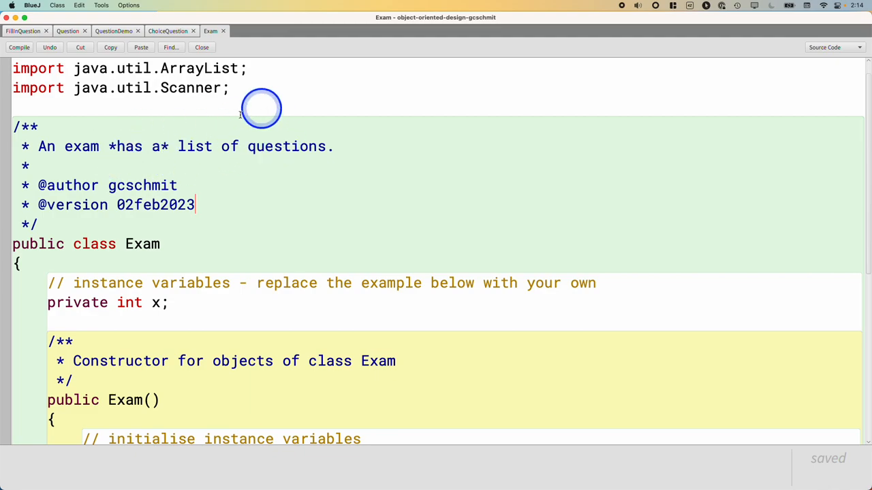
{"action": "mouse_move", "coordinate": [288, 248]}
{"action": "type", "text": "private"}
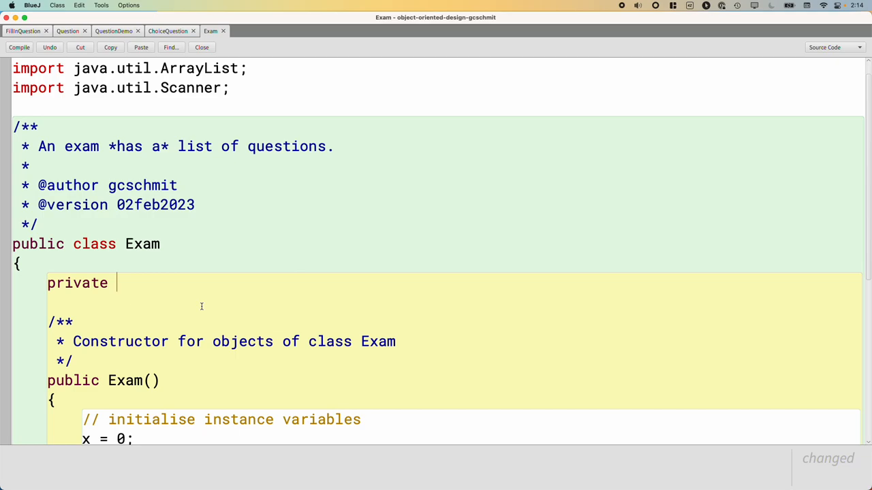
Step: Declare the ArrayList<Question> questions field
{"action": "type", "text": "Arr"}
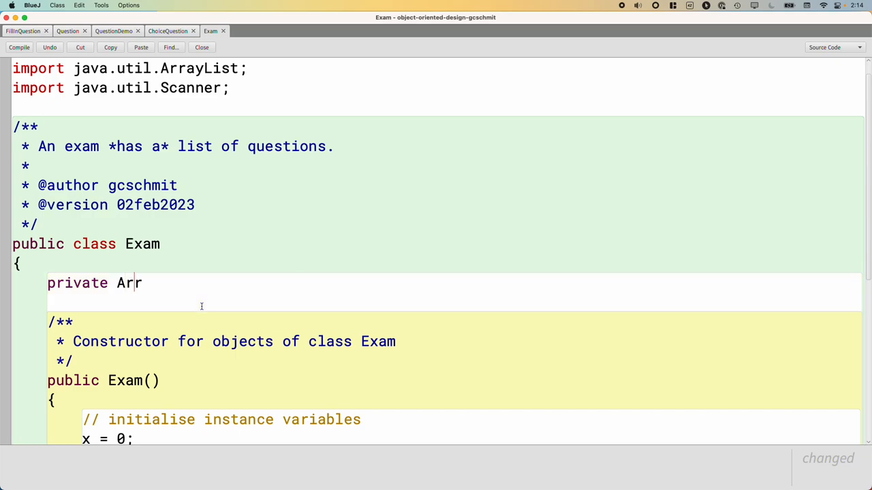
{"action": "type", "text": "ayList<"}
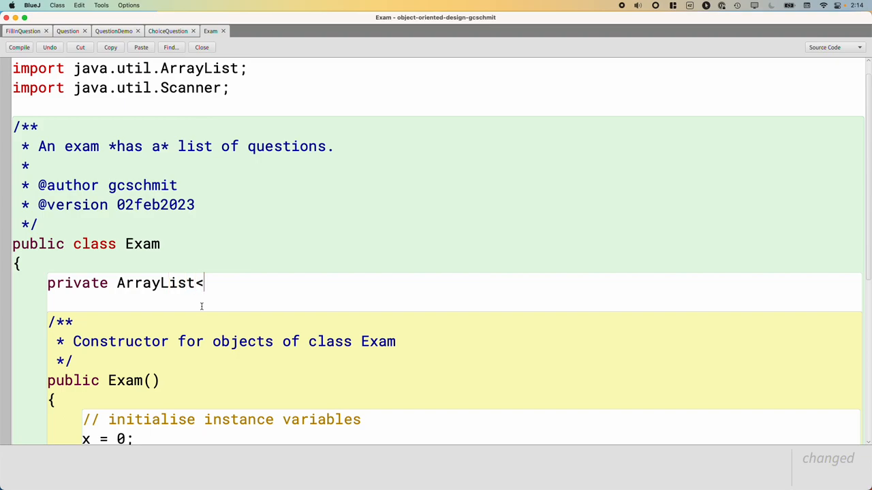
{"action": "type", "text": "Question"}
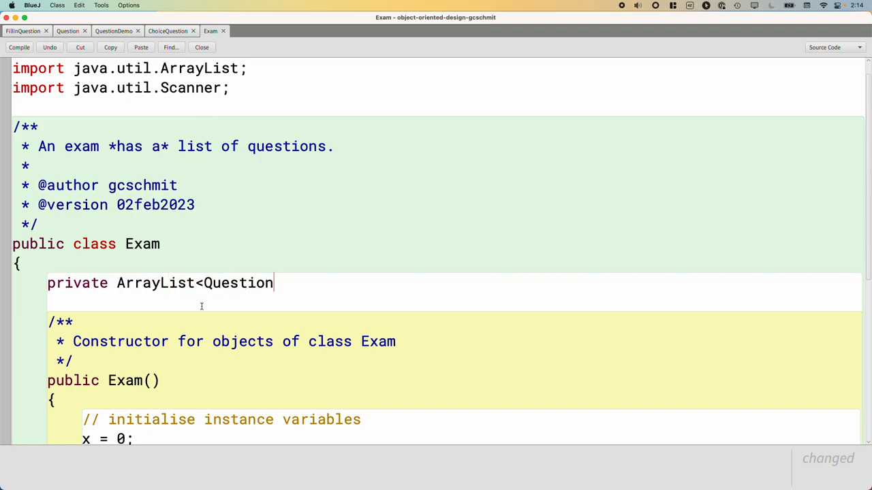
{"action": "type", "text": ">"}
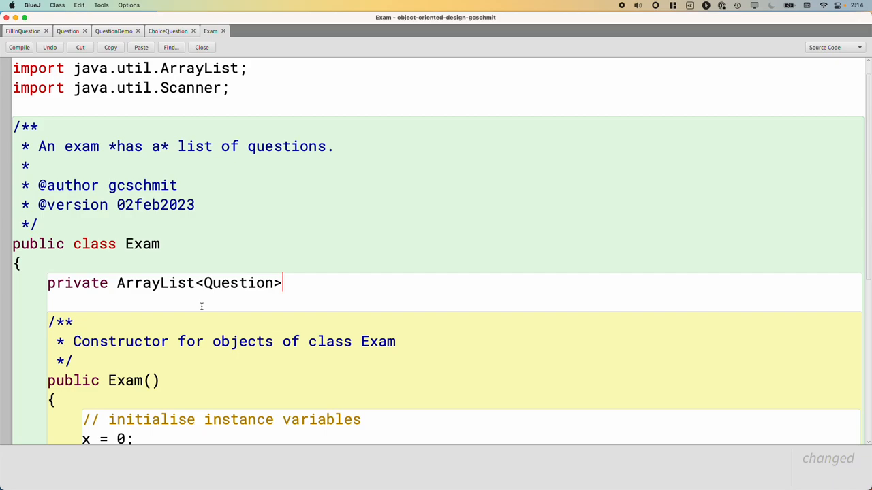
{"action": "type", "text": "questions;"}
{"action": "type", "text": "/*"}
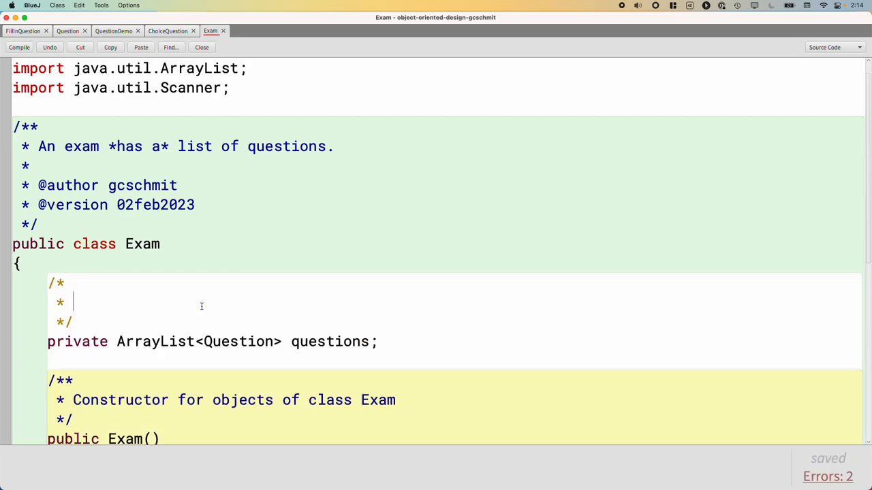
Step: Comment the field: an exam object *has a* list of questions but *is not* a question
{"action": "type", "text": "An e"}
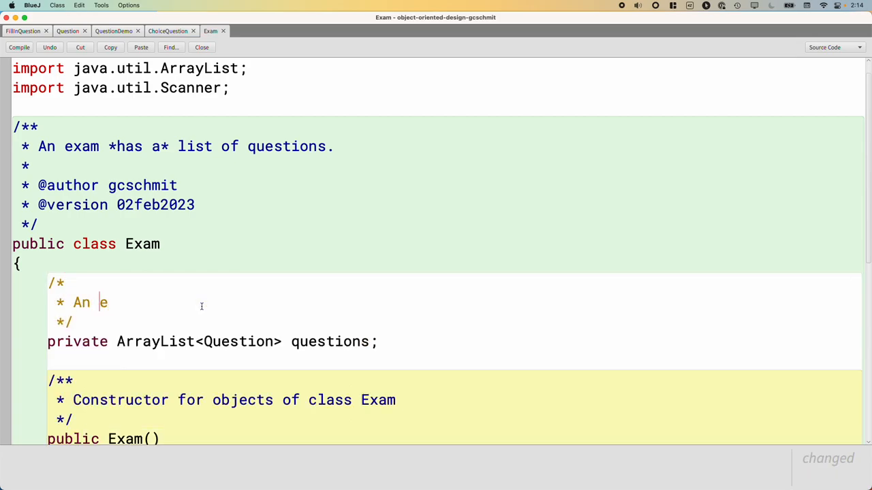
{"action": "type", "text": "xample object"}
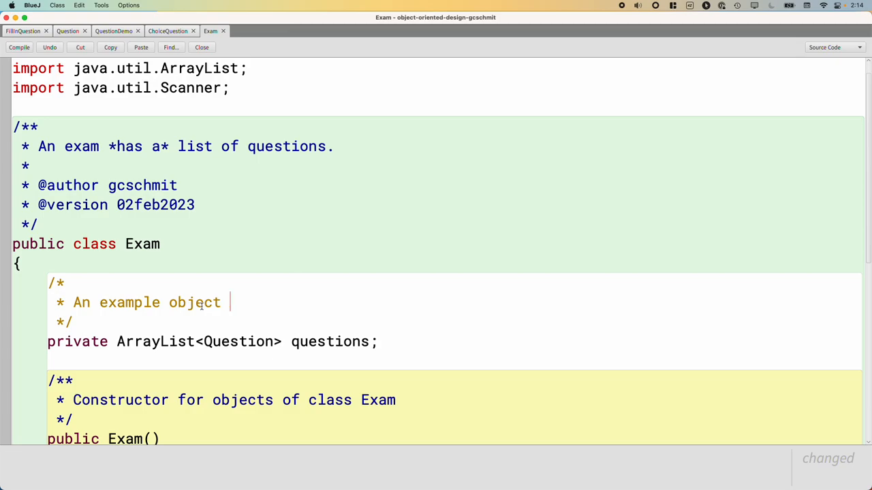
{"action": "type", "text": "*has a*"}
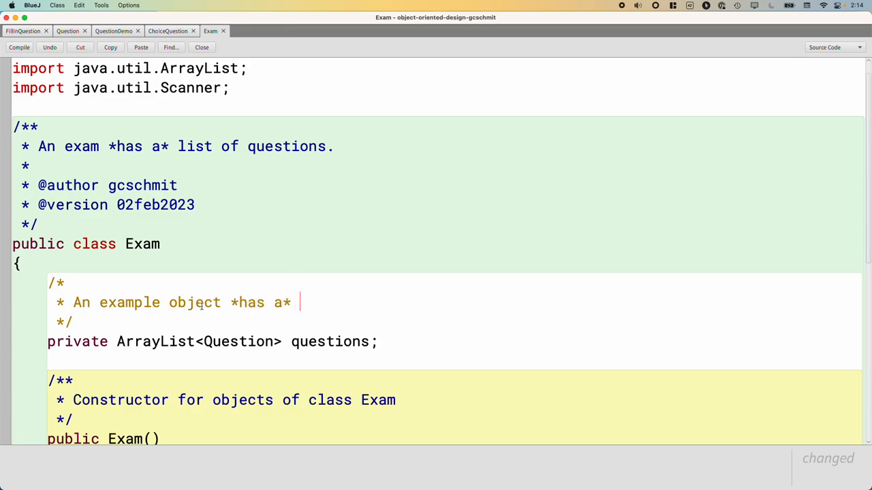
{"action": "type", "text": "list of questions;"}
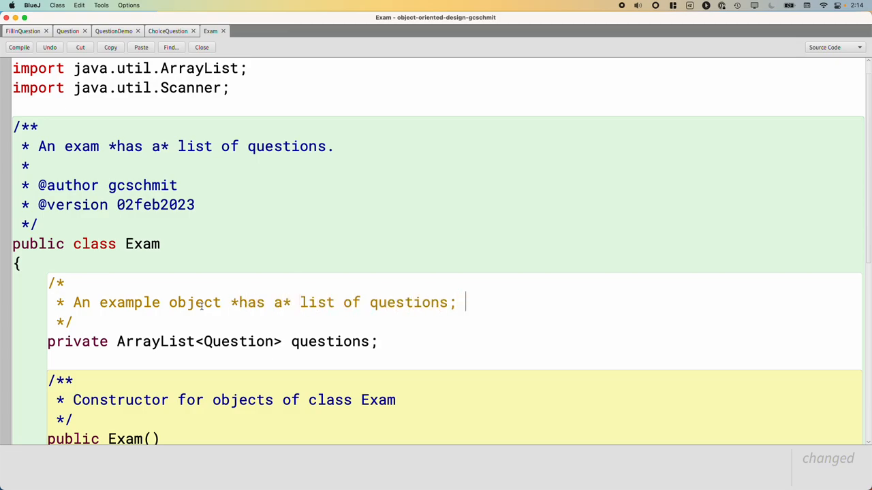
{"action": "type", "text": "an exam *is not* a questi"}
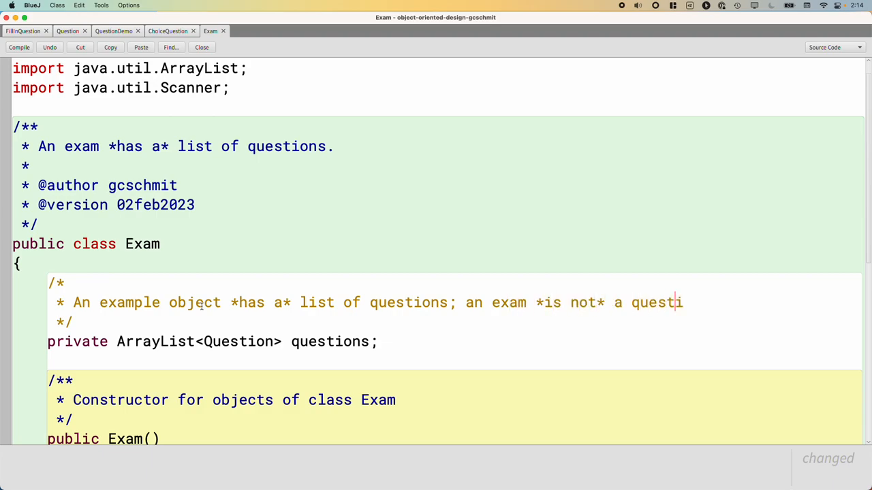
{"action": "type", "text": "on."}
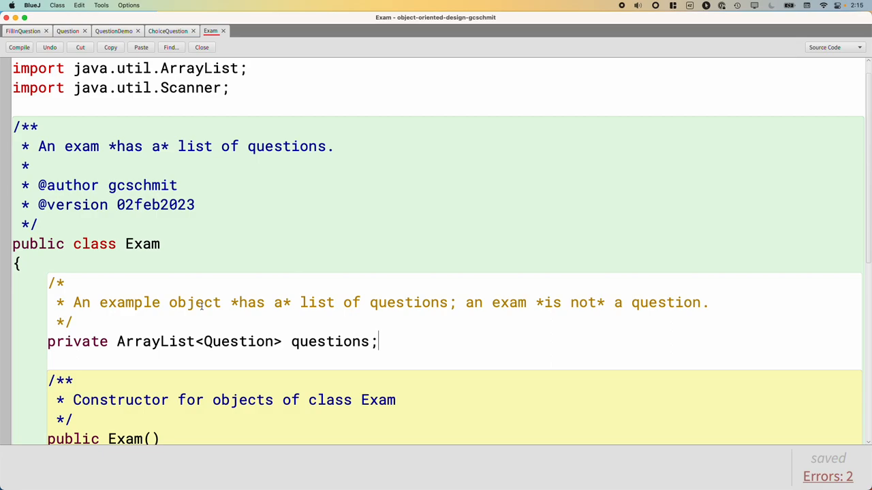
{"action": "left_click", "coordinate": [26, 244]}
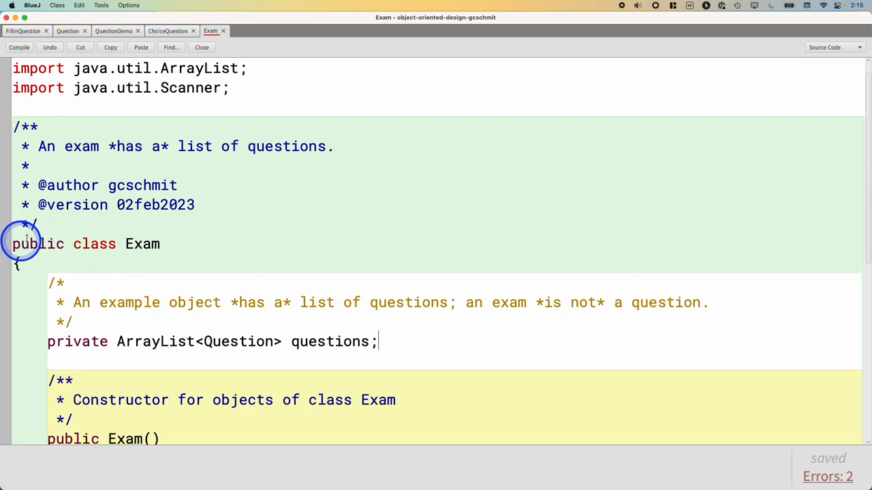
{"action": "mouse_move", "coordinate": [448, 258]}
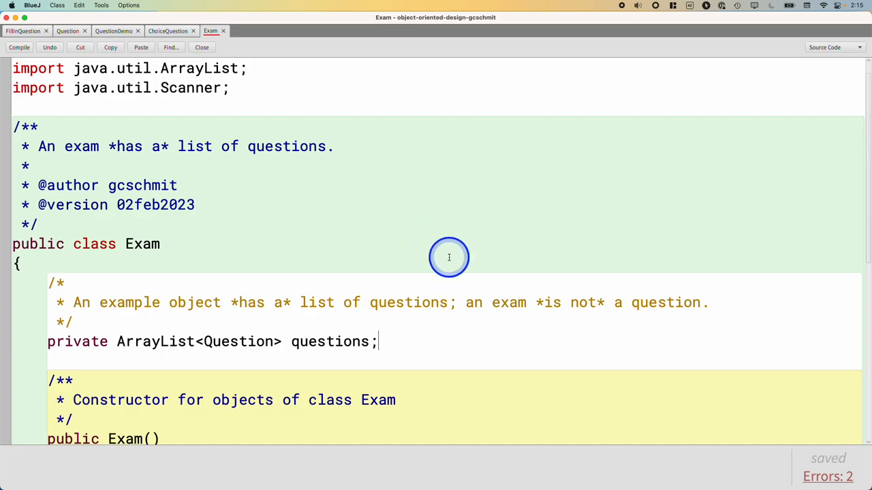
{"action": "mouse_move", "coordinate": [516, 364]}
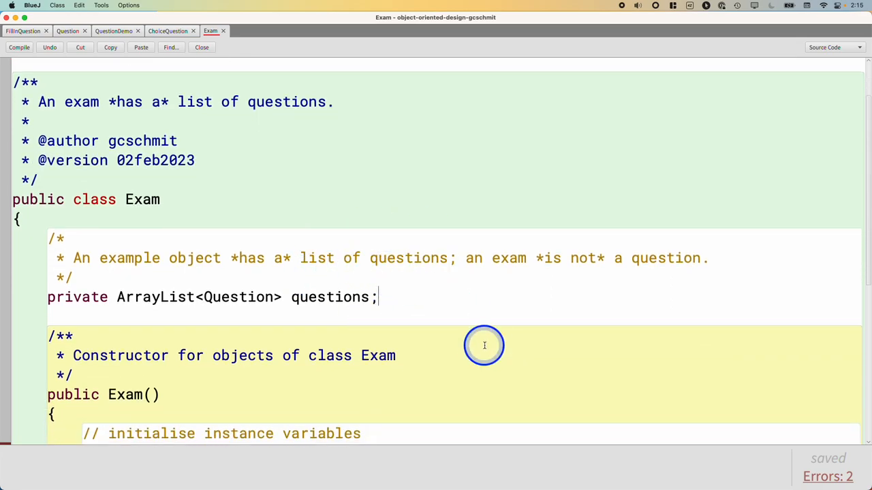
{"action": "mouse_move", "coordinate": [485, 345]}
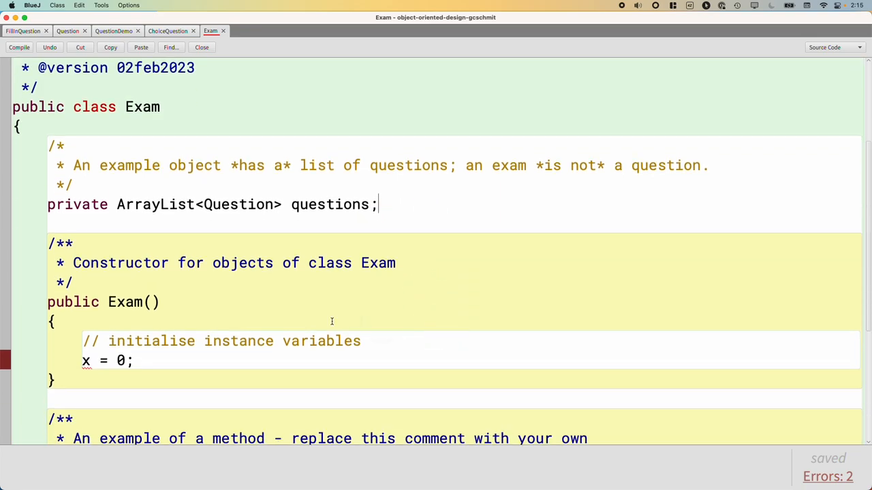
Step: Set the constructor body to questions = new ArrayList<Question>();
{"action": "left_click", "coordinate": [55, 244]}
{"action": "type", "text": "this."}
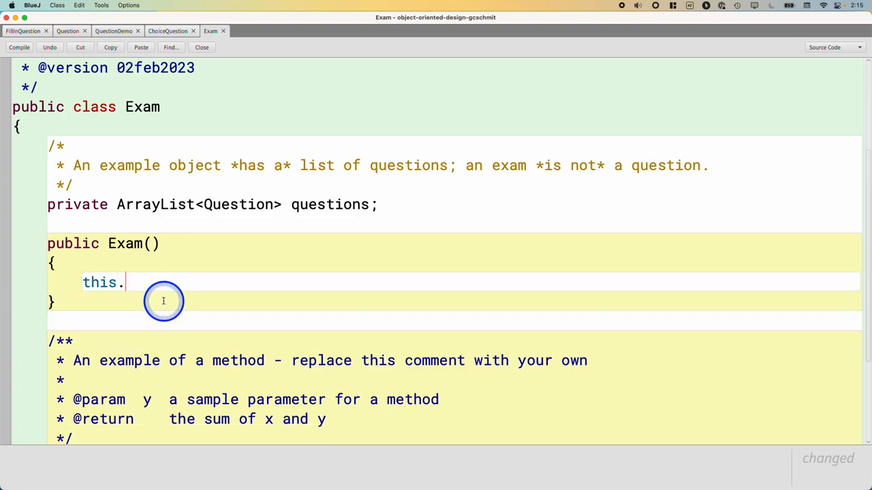
{"action": "type", "text": "questions = new Arr"}
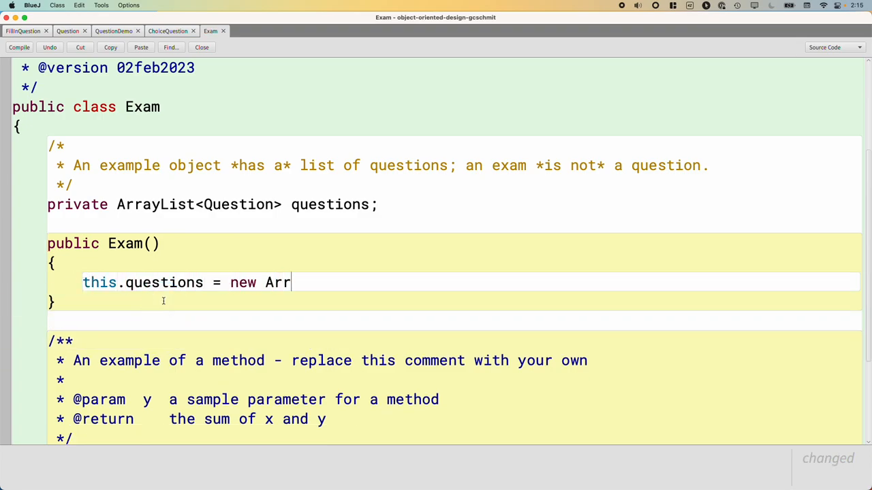
{"action": "type", "text": "ayList<Question>"}
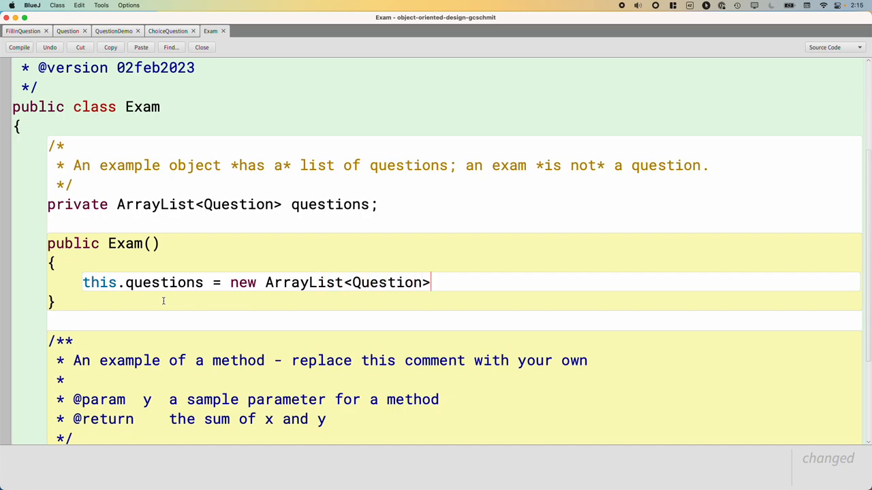
{"action": "type", "text": "();"}
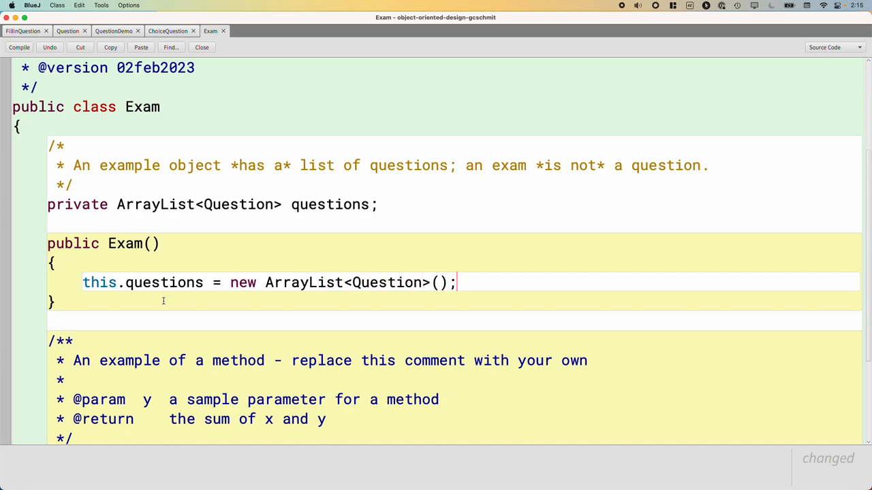
{"action": "left_click", "coordinate": [139, 310]}
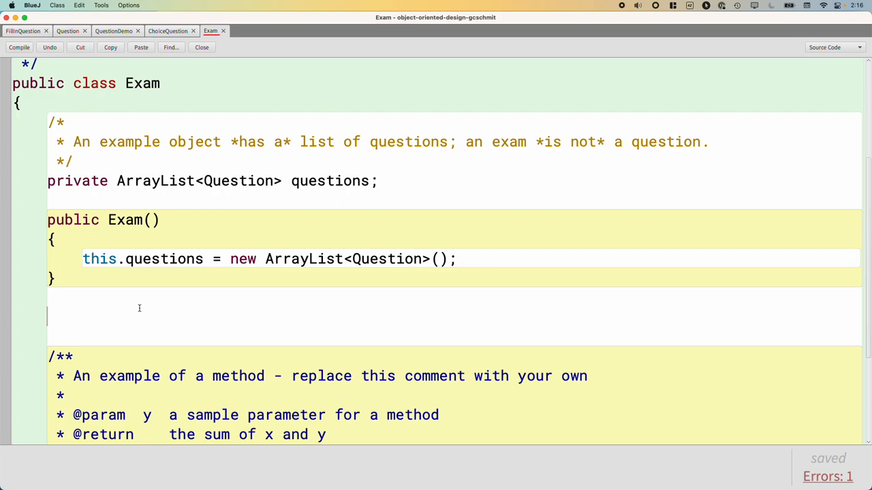
Step: Write public void addQuestion(Question q) that calls this.questions.add(q)
{"action": "type", "text": "public void"}
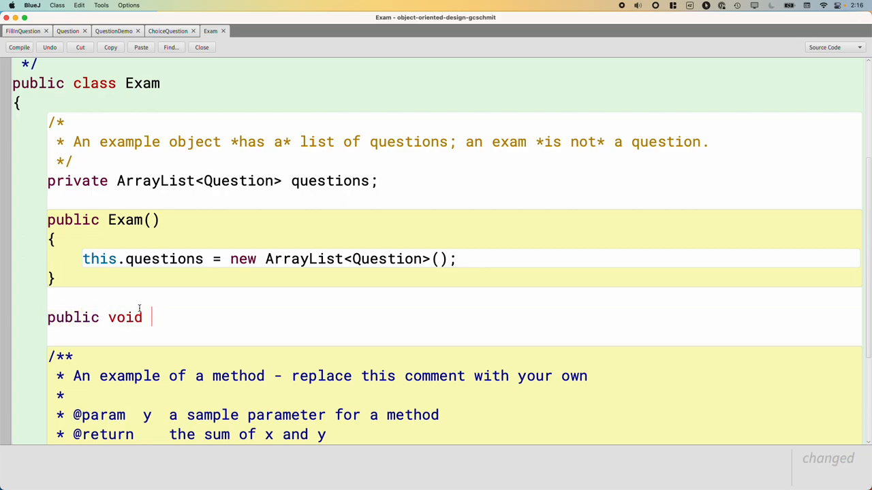
{"action": "type", "text": "addQuestion"}
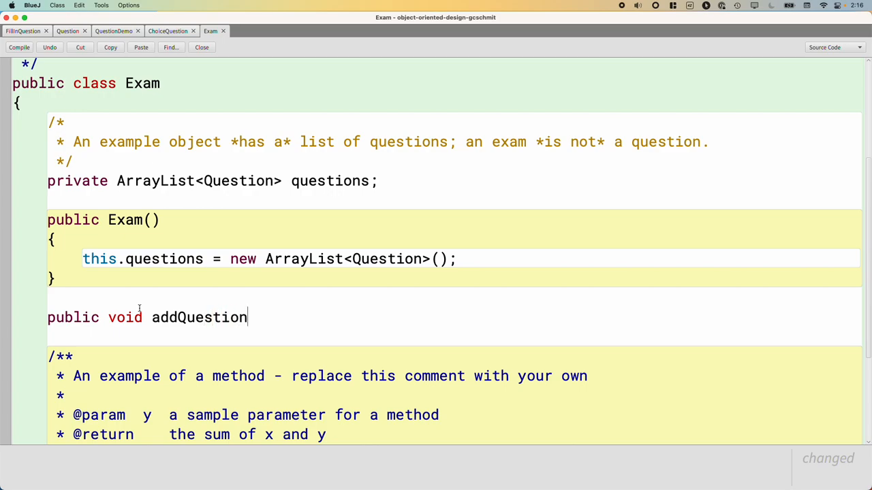
{"action": "type", "text": "(Question"}
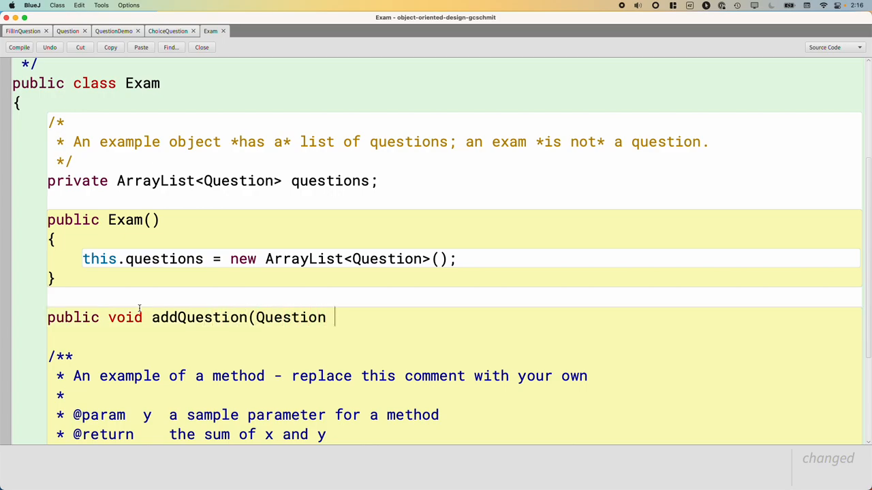
{"action": "type", "text": "q)"}
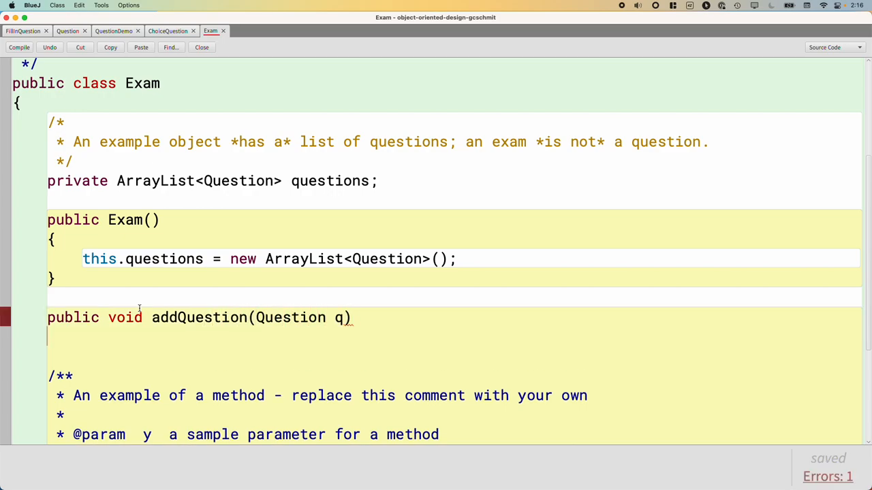
{"action": "type", "text": "this.ques"}
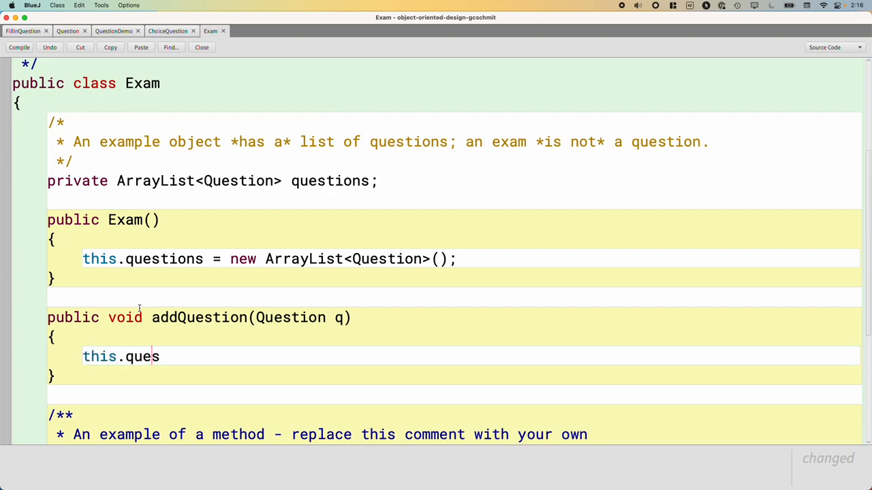
{"action": "type", "text": "tions.ad"}
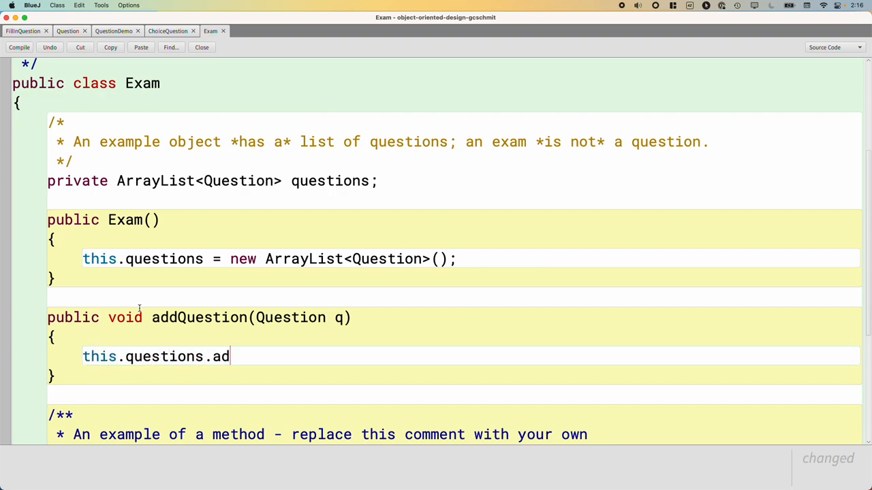
{"action": "type", "text": "d(q);"}
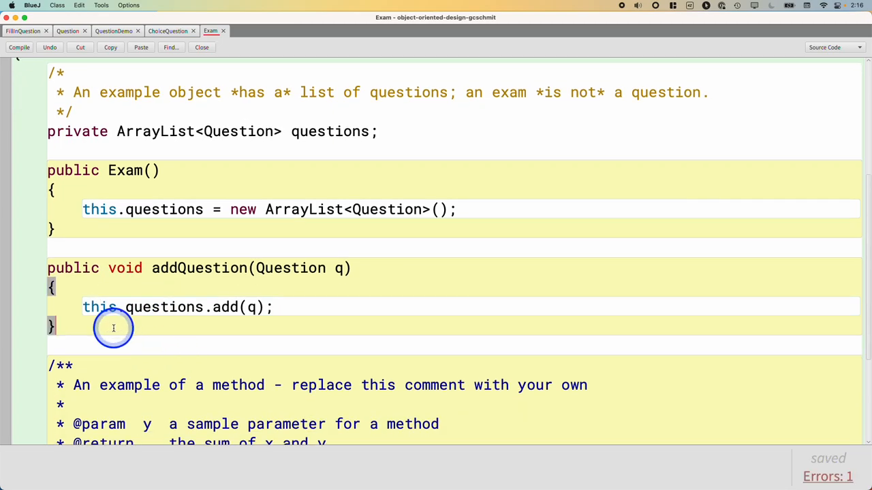
{"action": "scroll", "scroll_direction": "down", "scroll_amount": 3}
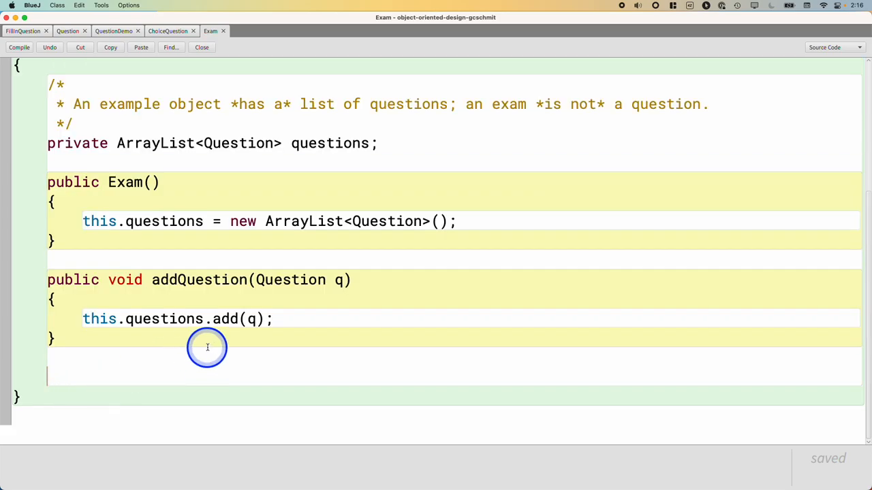
{"action": "mouse_move", "coordinate": [332, 377]}
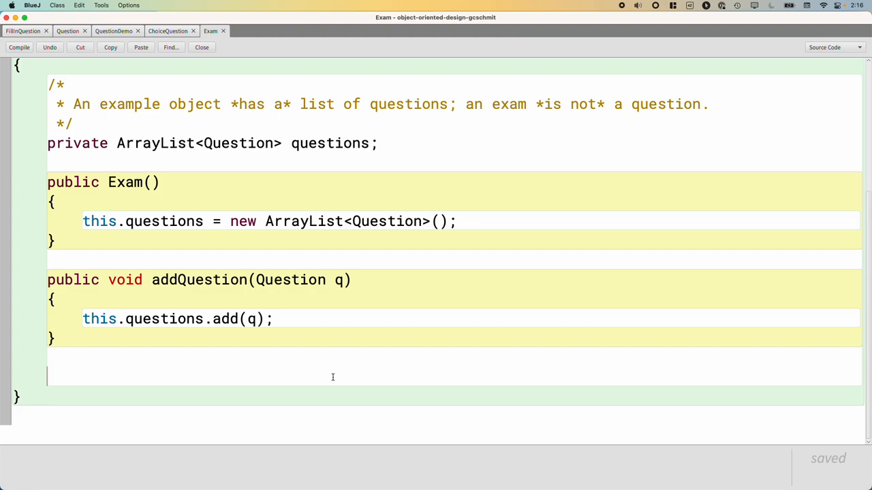
Step: Declare public void askQuestions() and create Scanner in = new Scanner(System.in) inside it
{"action": "type", "text": "publ"}
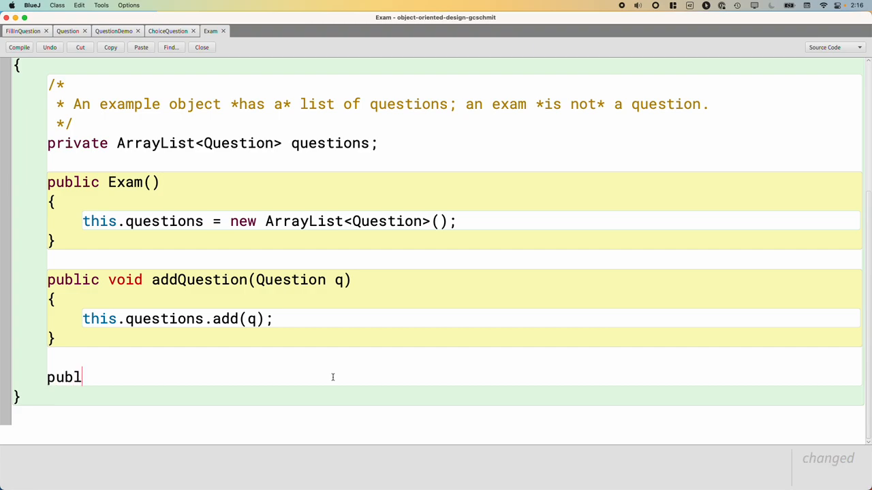
{"action": "type", "text": "ic void askQ"}
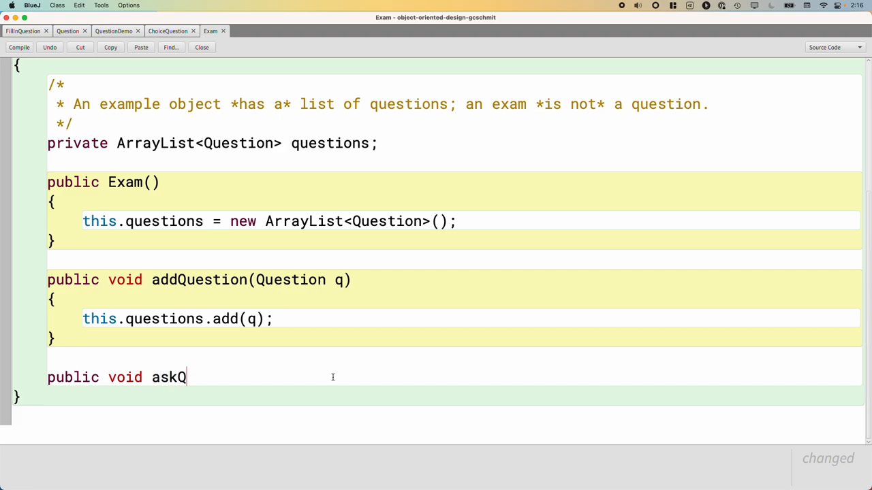
{"action": "type", "text": "uestions()"}
{"action": "type", "text": "{"}
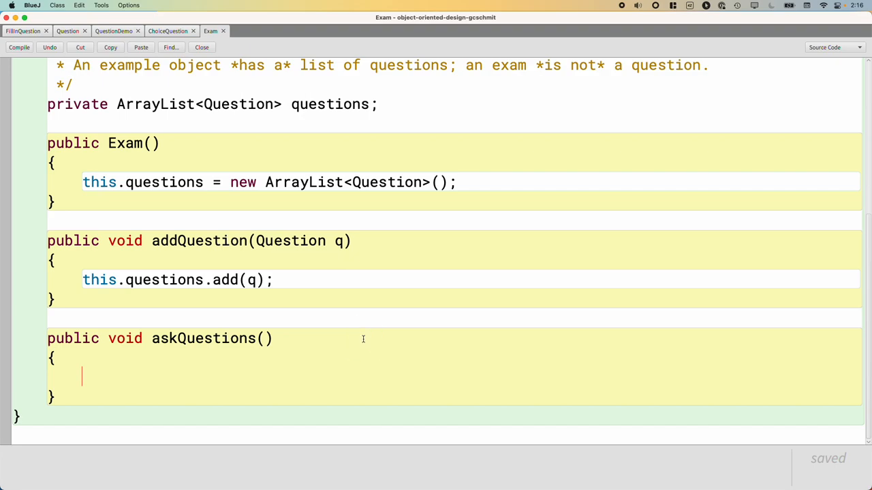
{"action": "type", "text": "Scanner"}
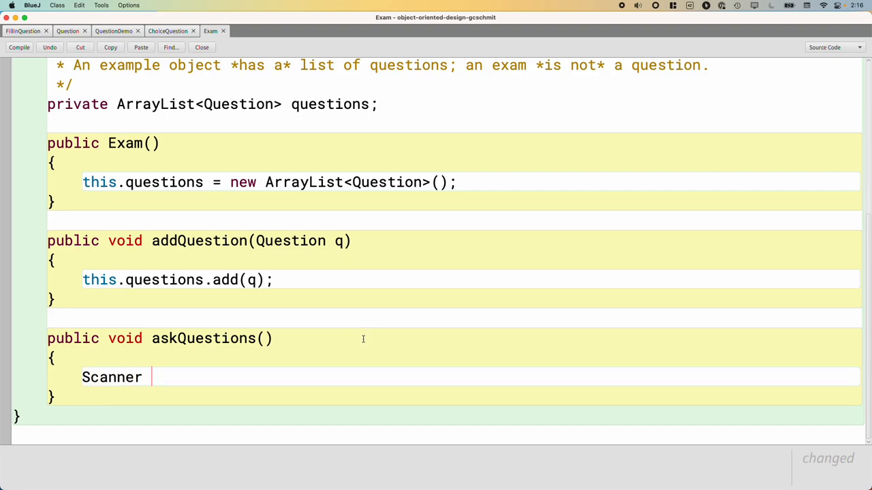
{"action": "type", "text": "in"}
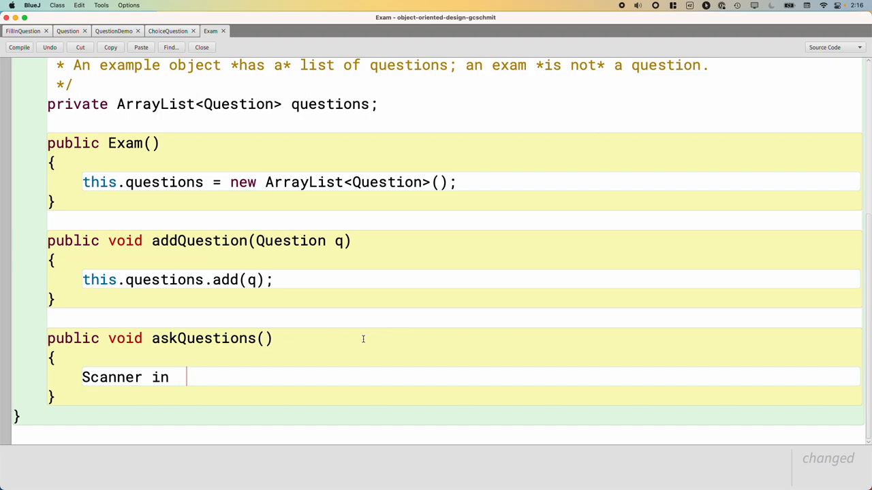
{"action": "type", "text": "= new Scanner"}
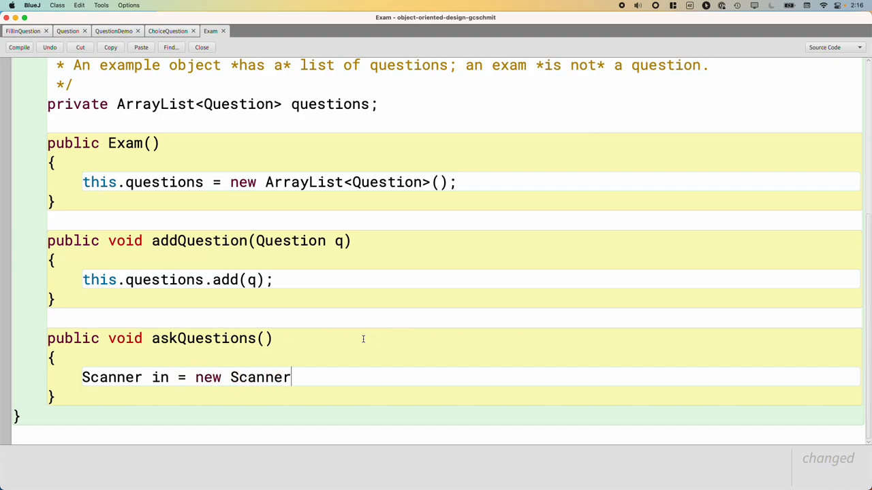
{"action": "type", "text": "(System.in);"}
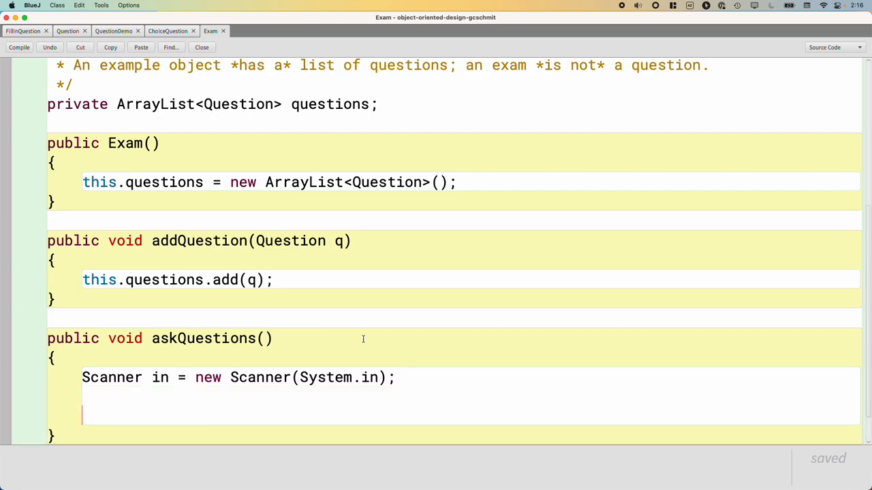
{"action": "scroll", "scroll_direction": "down", "scroll_amount": 3}
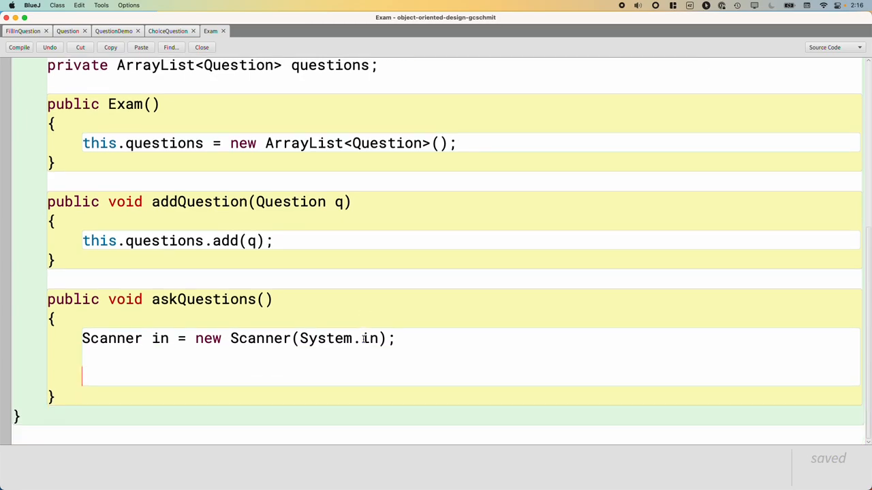
Step: Write for (Question q : questions) with System.out.println(q) in the body
{"action": "type", "text": "for"}
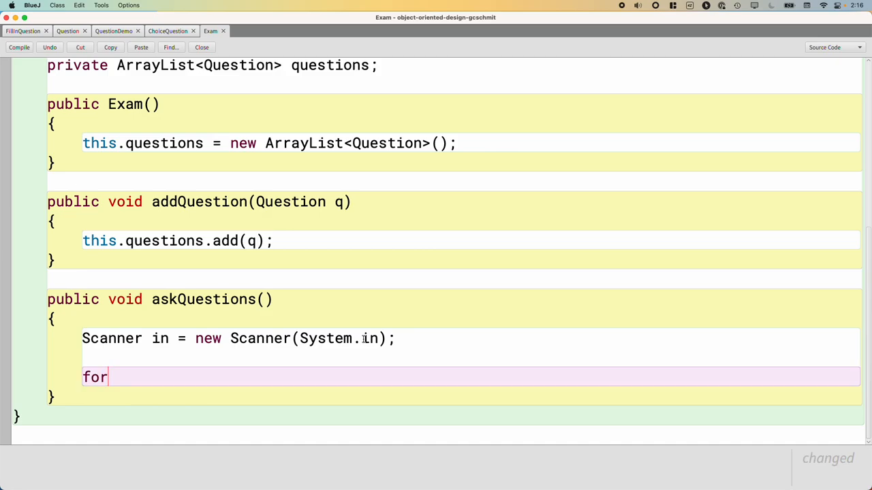
{"action": "type", "text": "(Question"}
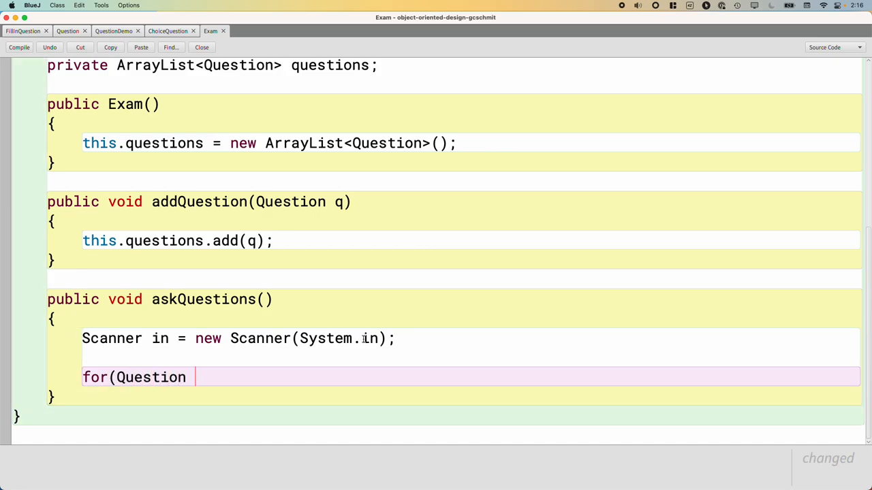
{"action": "type", "text": "q : qu"}
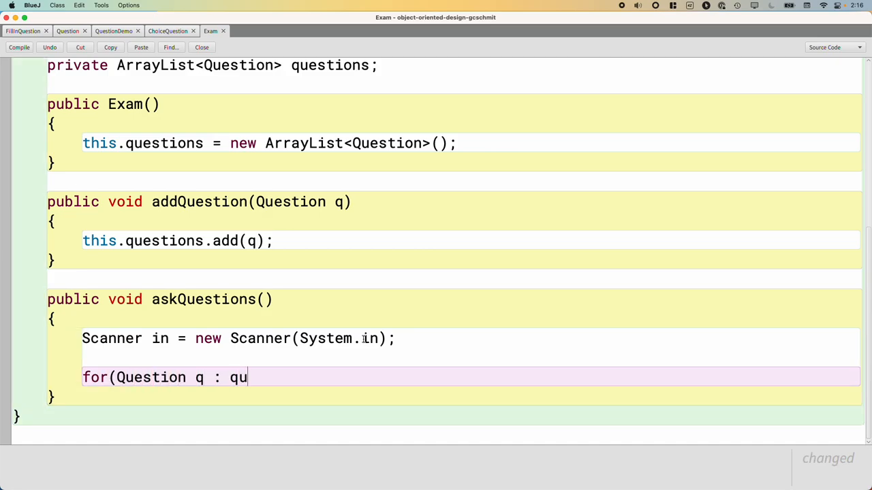
{"action": "type", "text": "estions)"}
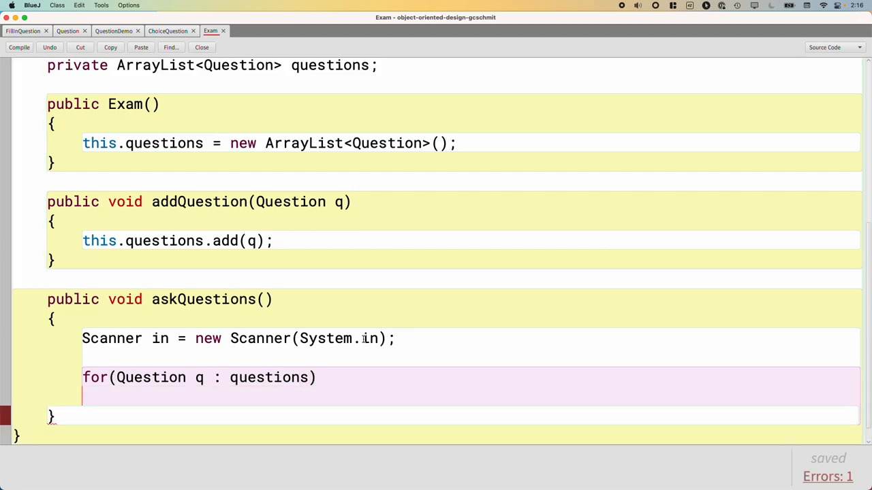
{"action": "type", "text": "{"}
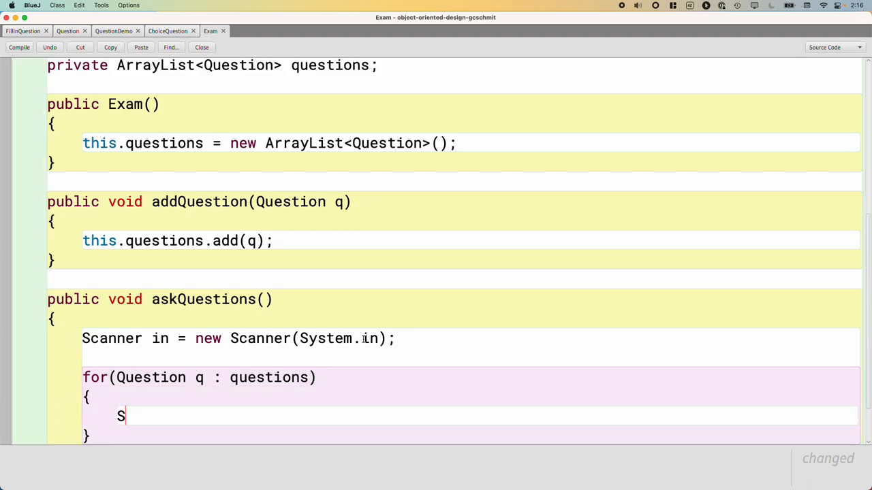
{"action": "type", "text": "ystem."}
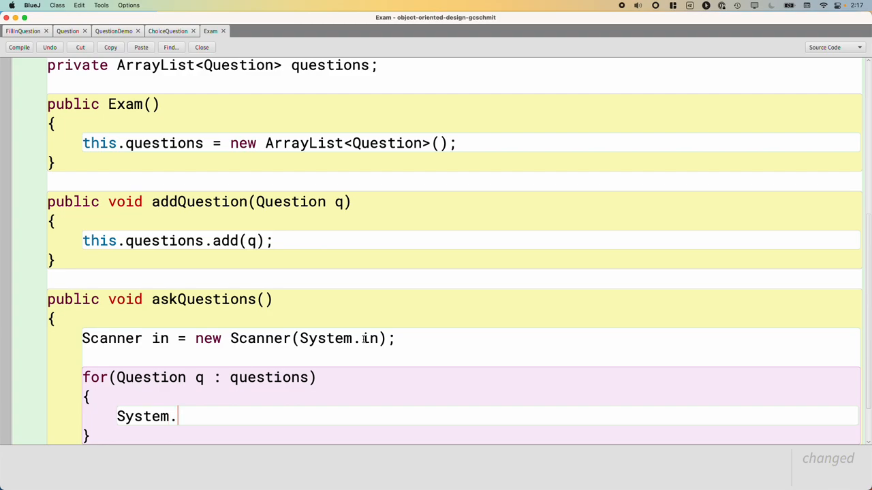
{"action": "type", "text": "out.prin"}
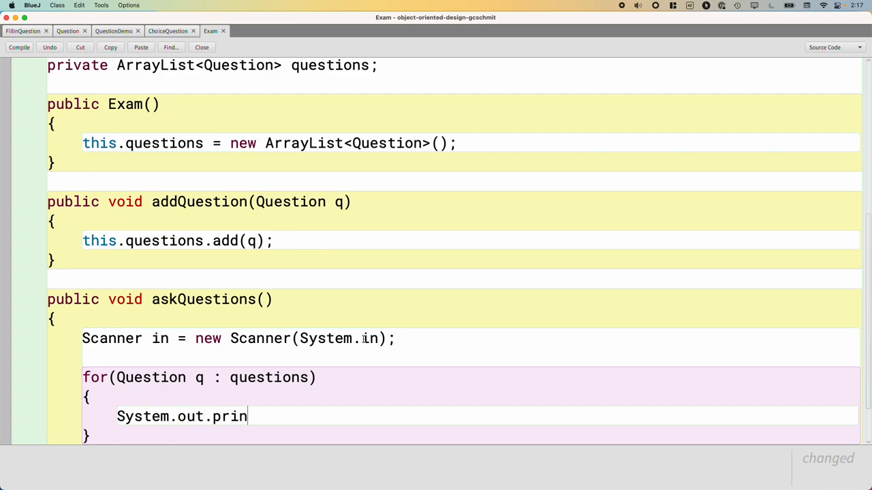
{"action": "type", "text": "tln(q);"}
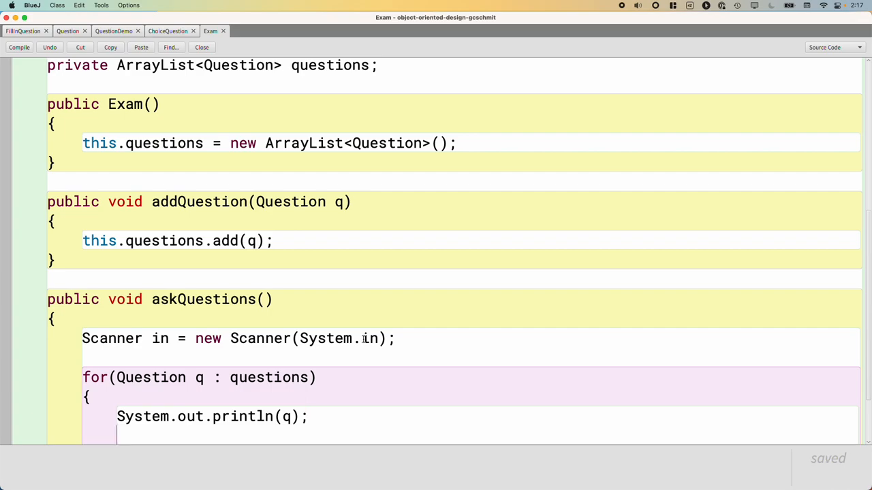
{"action": "scroll", "scroll_direction": "down", "scroll_amount": 3}
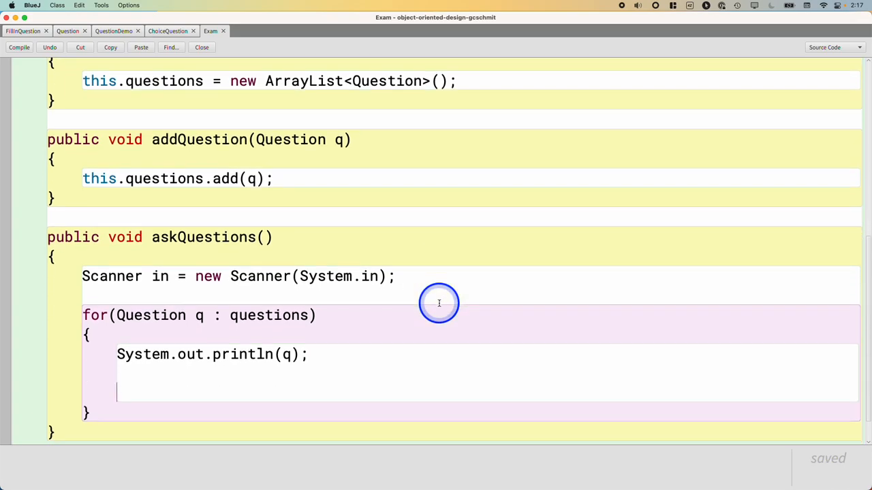
{"action": "mouse_move", "coordinate": [438, 302]}
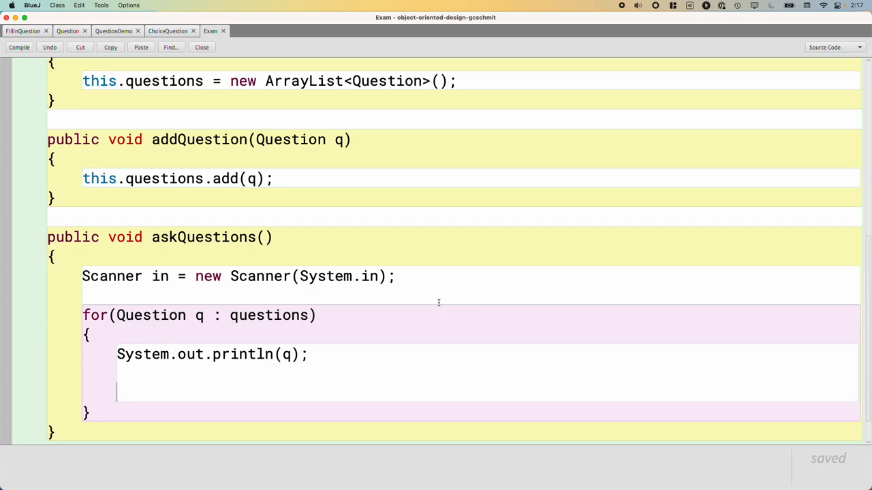
Step: Print the 'Your answer: ' prompt and read String response = in.nextLine()
{"action": "type", "text": "Sy"}
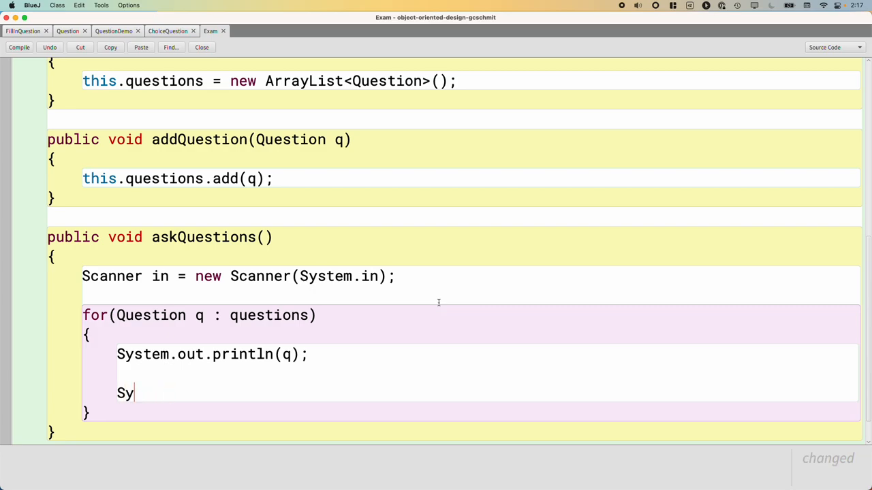
{"action": "type", "text": "stem.out.prikn("}
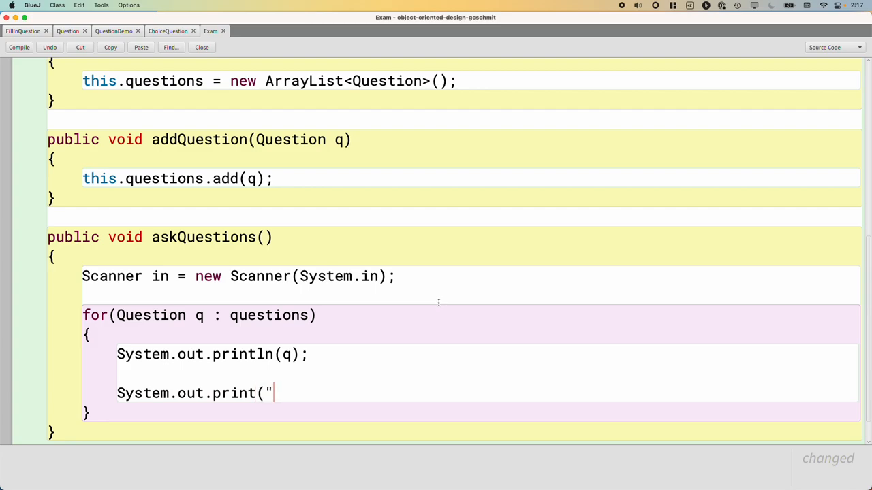
{"action": "type", "text": "Your answer:"}
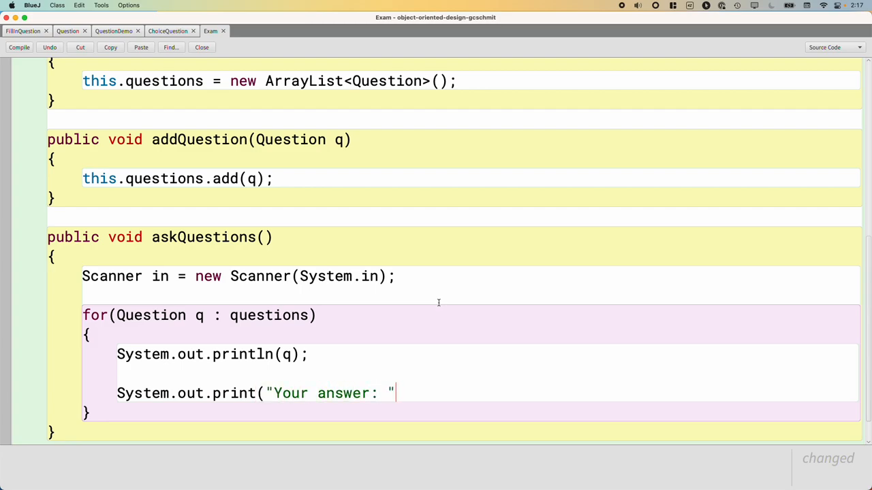
{"action": "type", "text": "\");"}
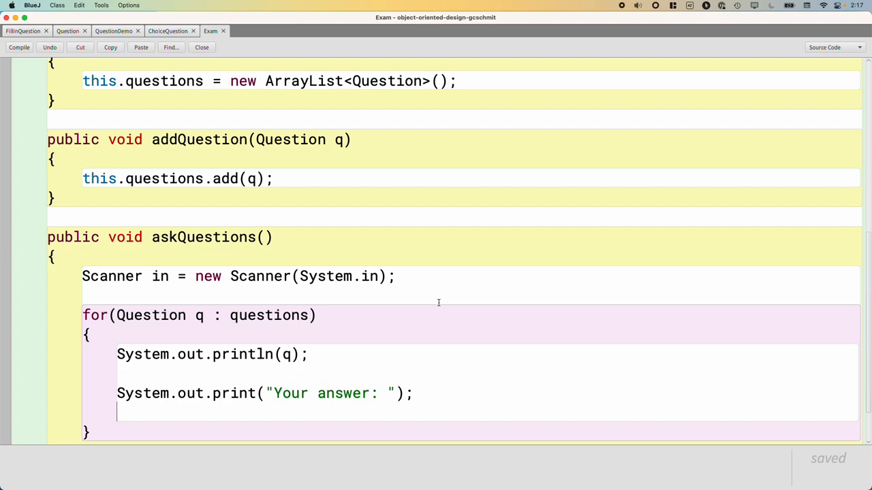
{"action": "type", "text": "String response"}
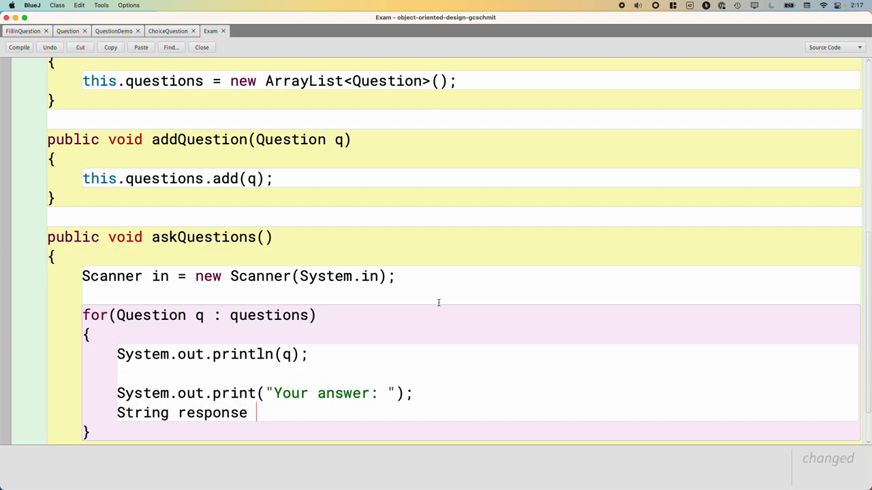
{"action": "type", "text": "in.nextL"}
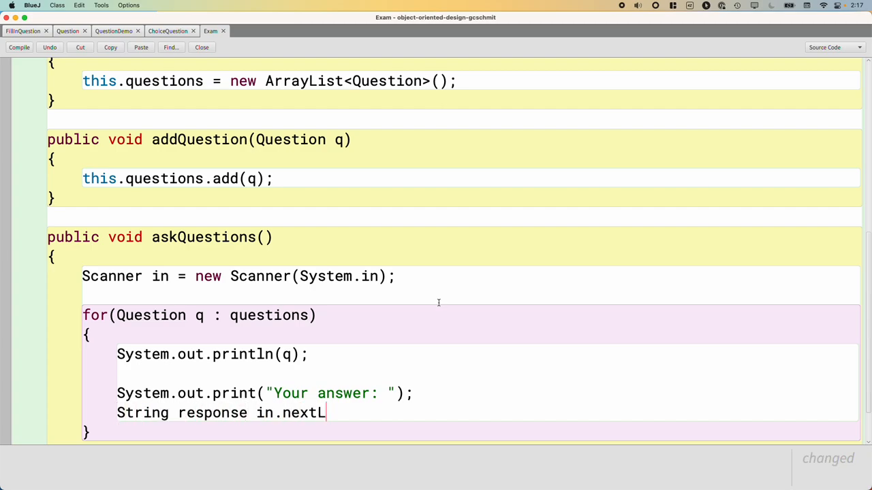
{"action": "type", "text": "ine();"}
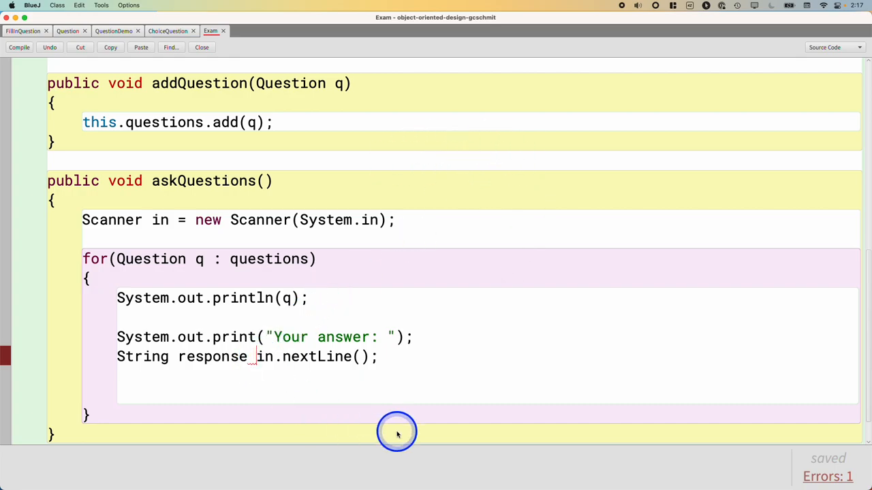
{"action": "type", "text": "="}
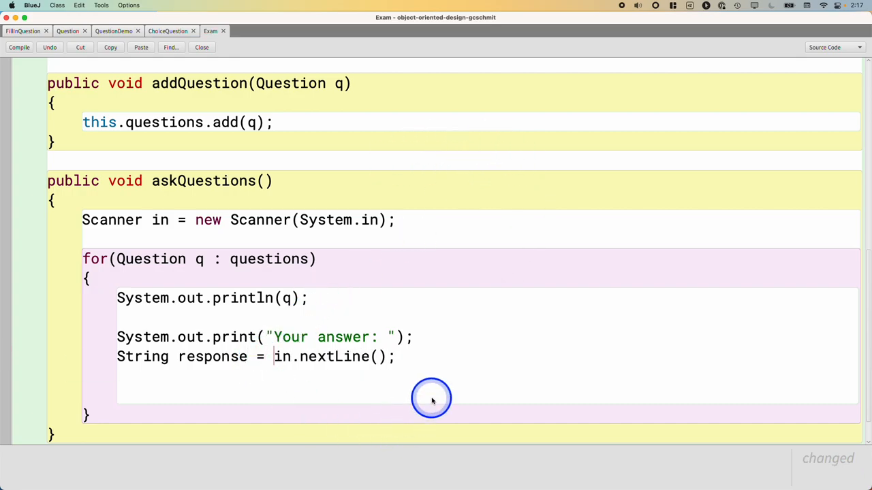
Step: Print q.checkAnswer(response) after reading each answer
{"action": "type", "text": "System"}
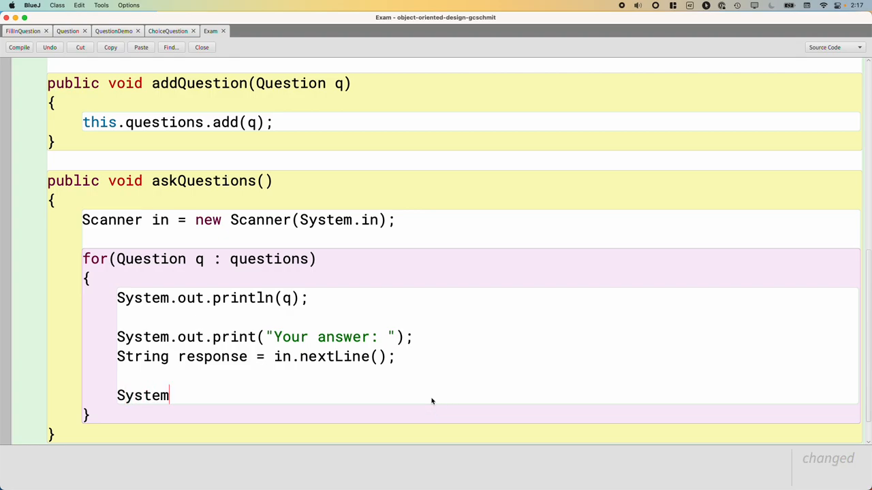
{"action": "type", "text": ".out.println"}
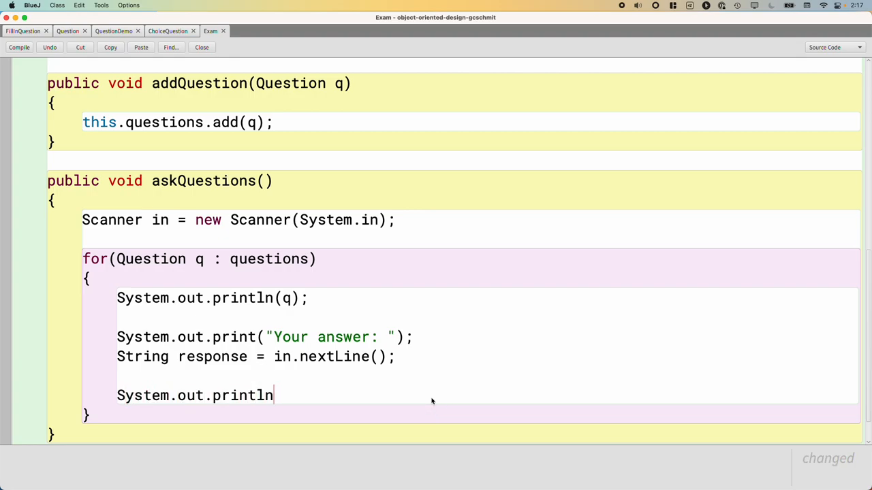
{"action": "type", "text": "(q.chedckAnswer"}
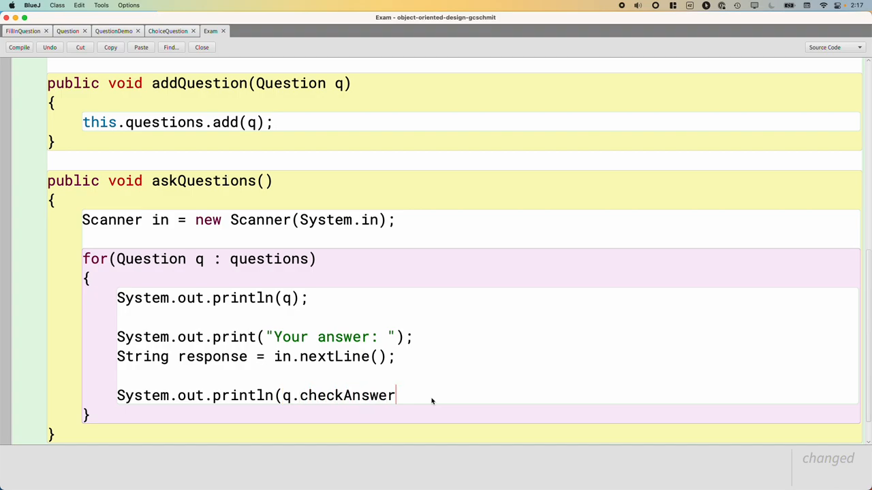
{"action": "type", "text": "(response)"}
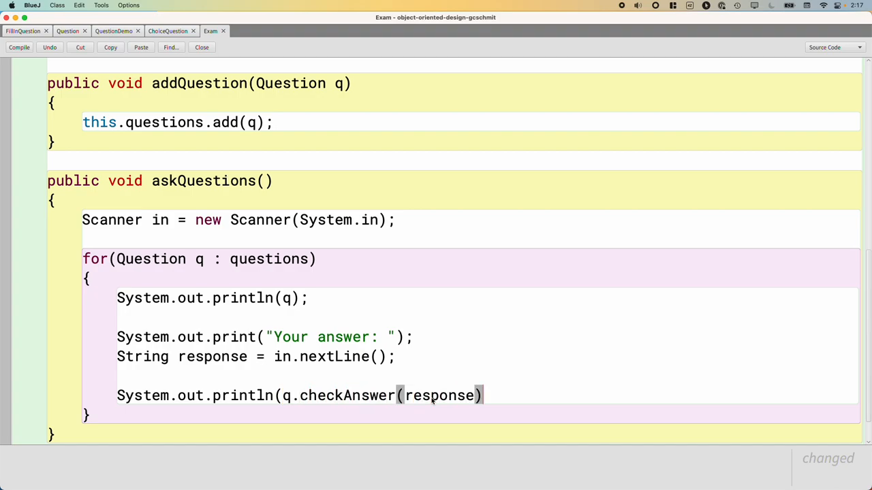
{"action": "type", "text": ");"}
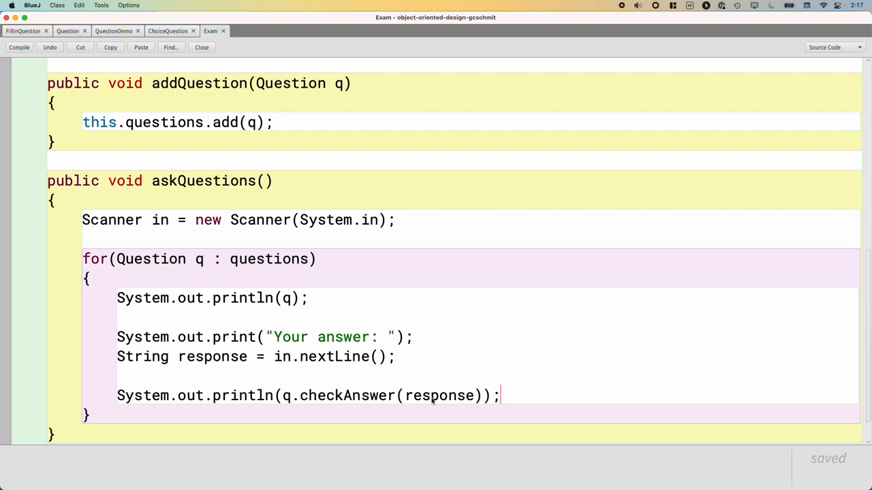